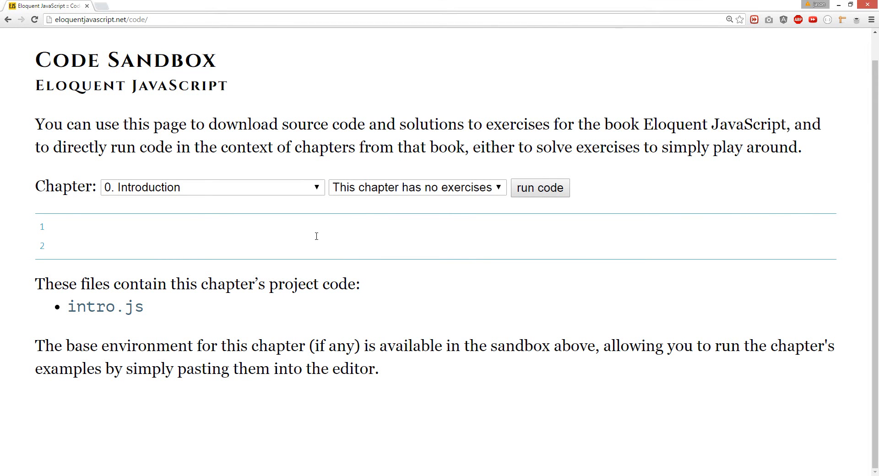
# - Declare an empty Girl class and run a log of typeof Girl, showing function
pyautogui.write('class')
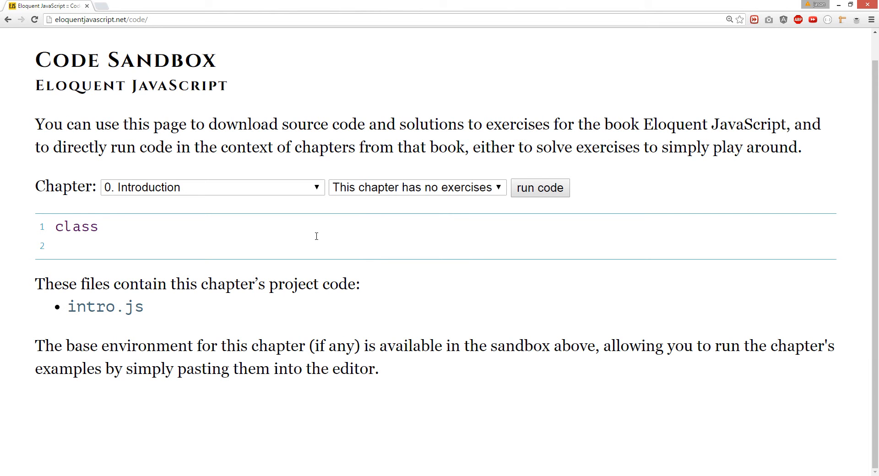
pyautogui.click(106, 227)
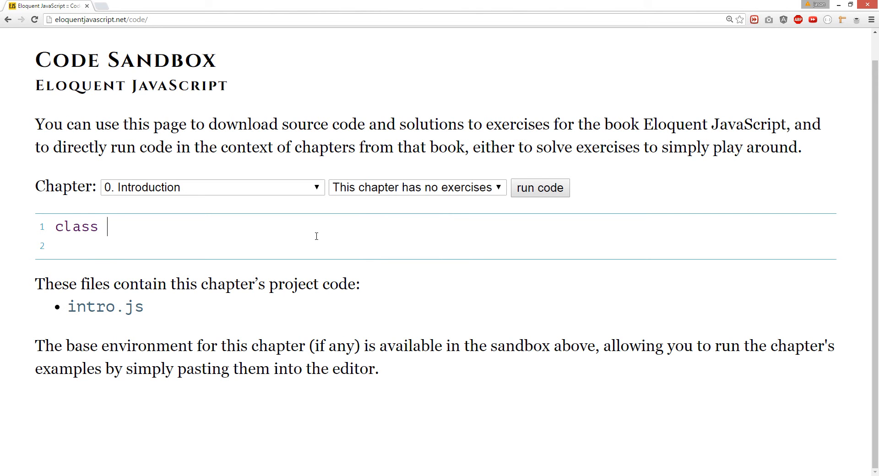
pyautogui.write('GIR')
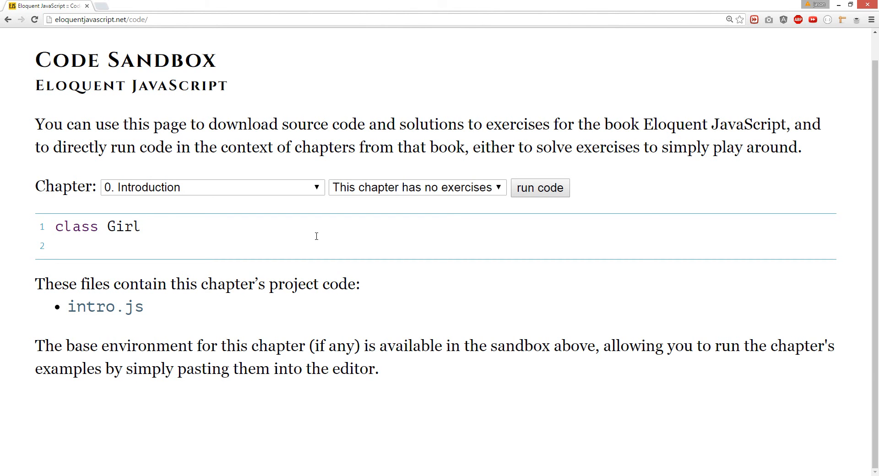
pyautogui.write('{}')
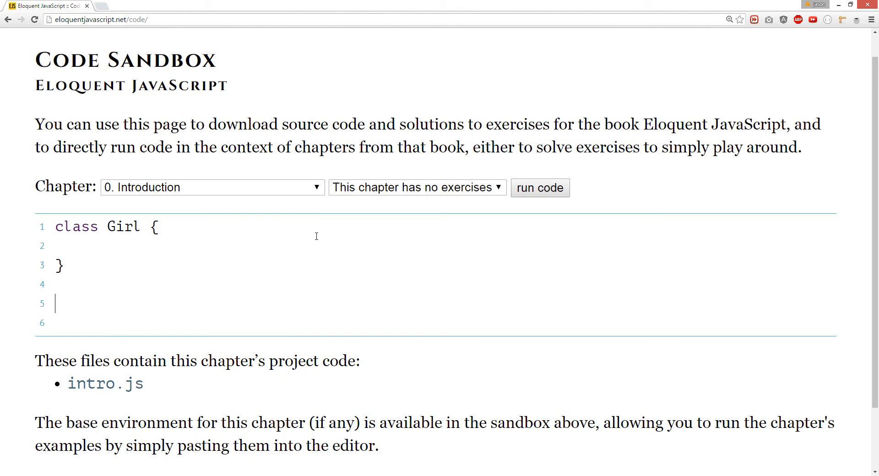
pyautogui.write('console.')
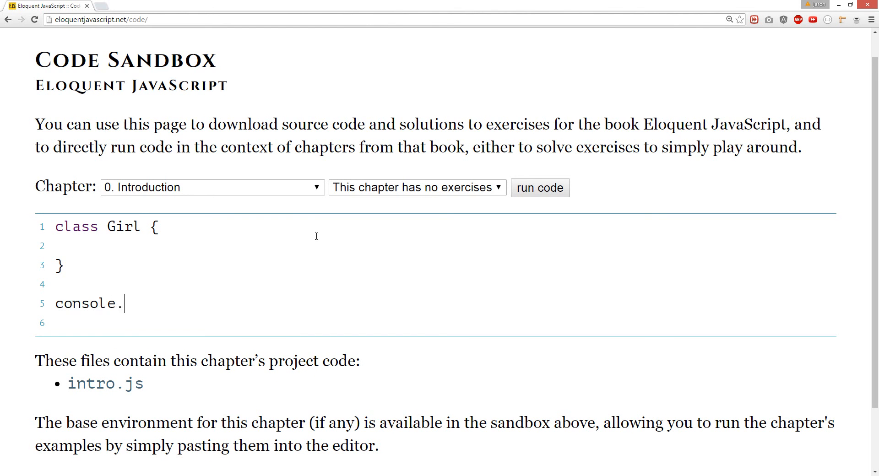
pyautogui.write('log(t')
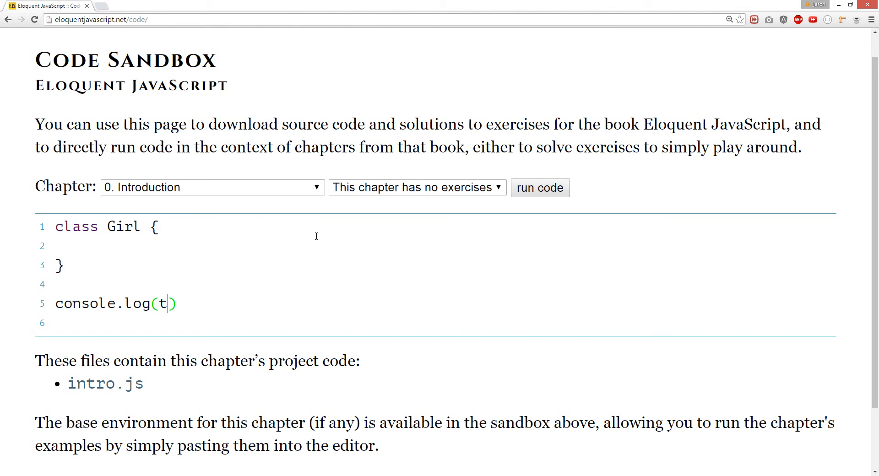
pyautogui.write('ypeof Gir')
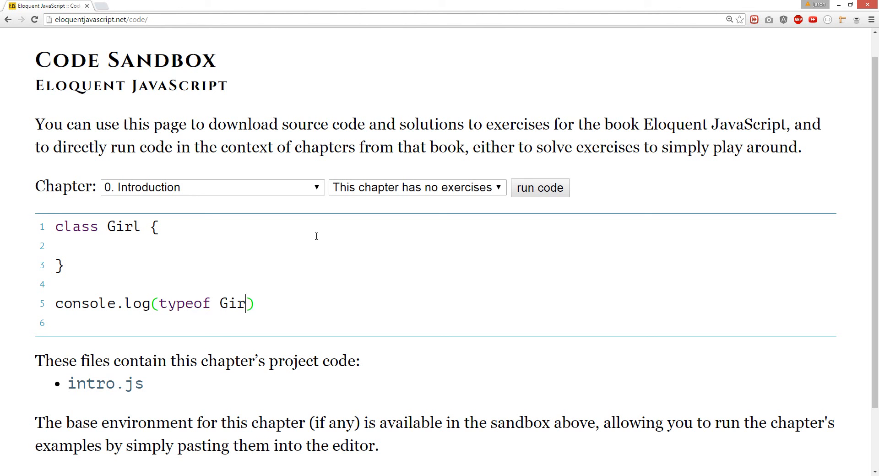
pyautogui.write('l')
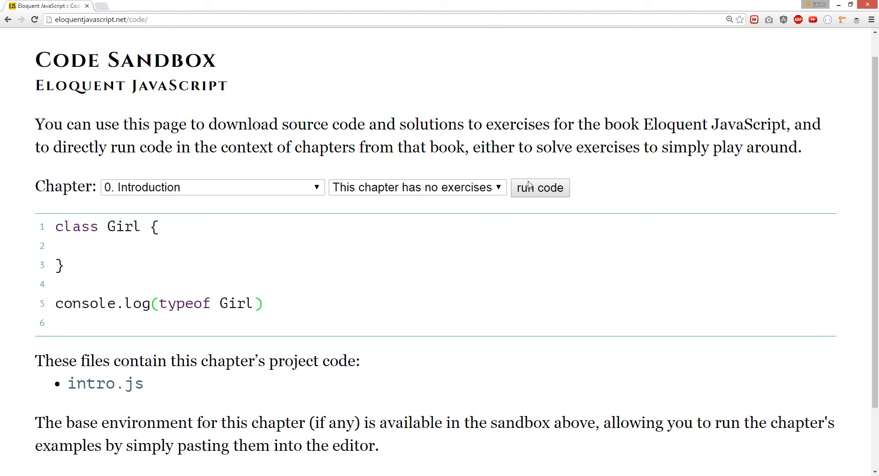
pyautogui.click(540, 188)
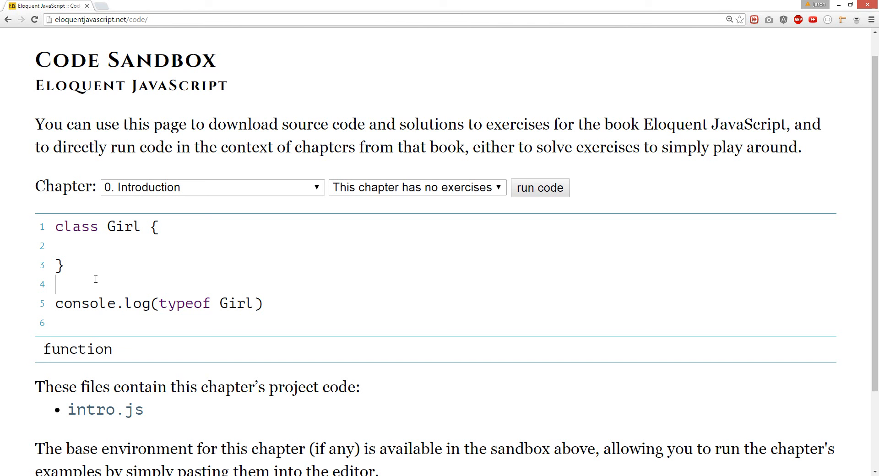
# - Create hottie as a new Girl instance and log hottie instead
pyautogui.write('let')
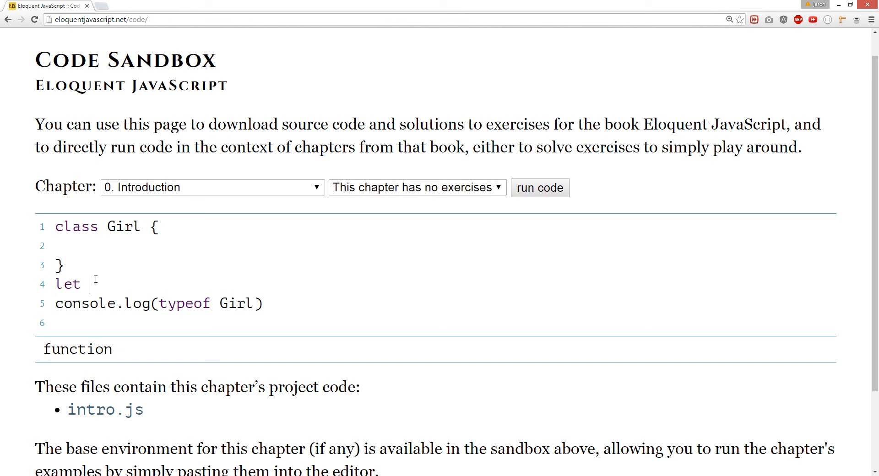
pyautogui.write('Hotti')
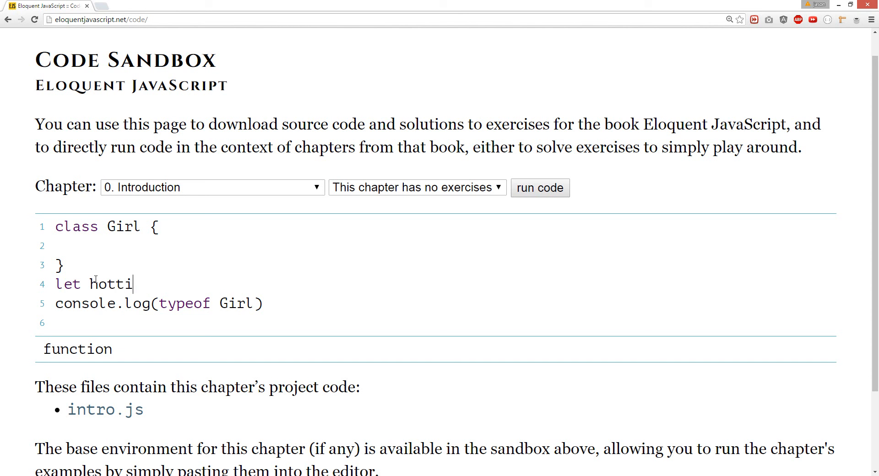
pyautogui.write('e = new G')
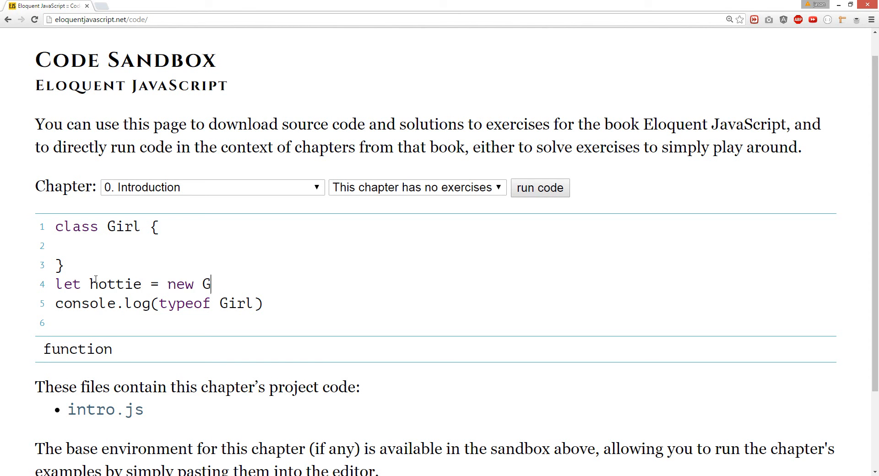
pyautogui.write('irl();')
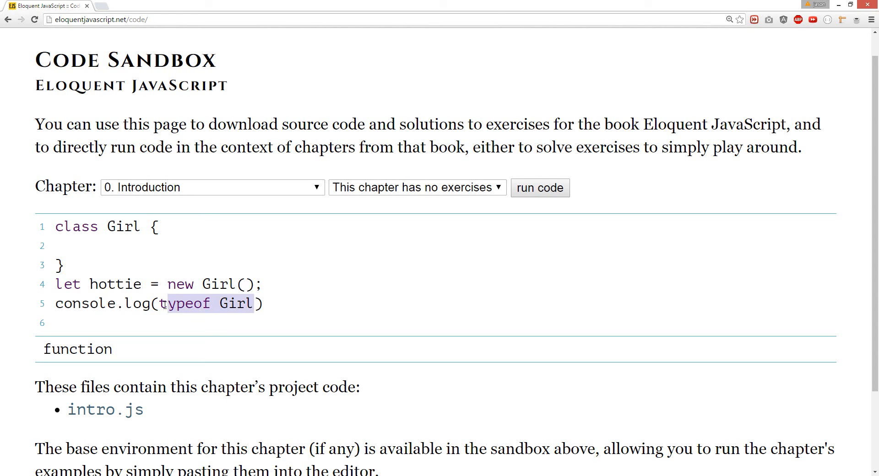
pyautogui.write('hottie')
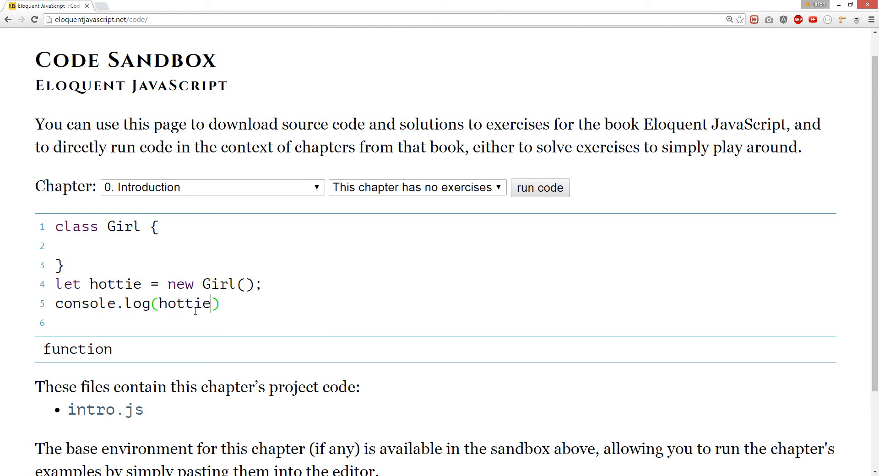
# - Run the log of hottie, then add a constructor(name, rating) to the Girl class
pyautogui.click(539, 188)
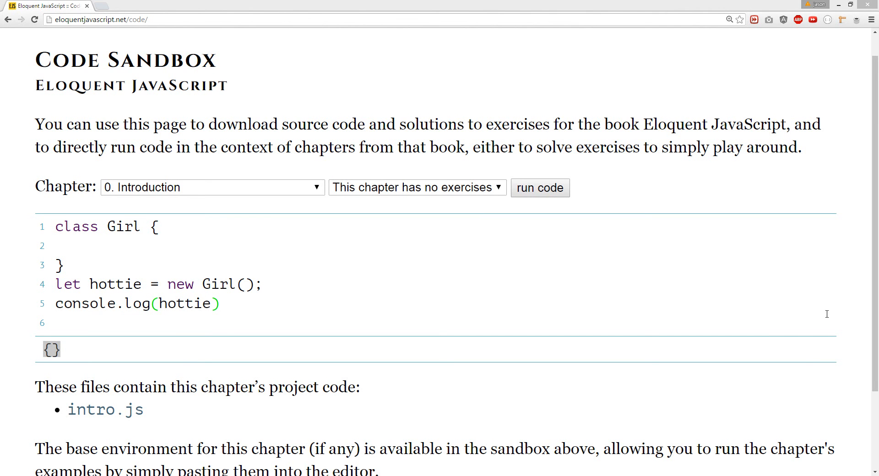
pyautogui.click(159, 227)
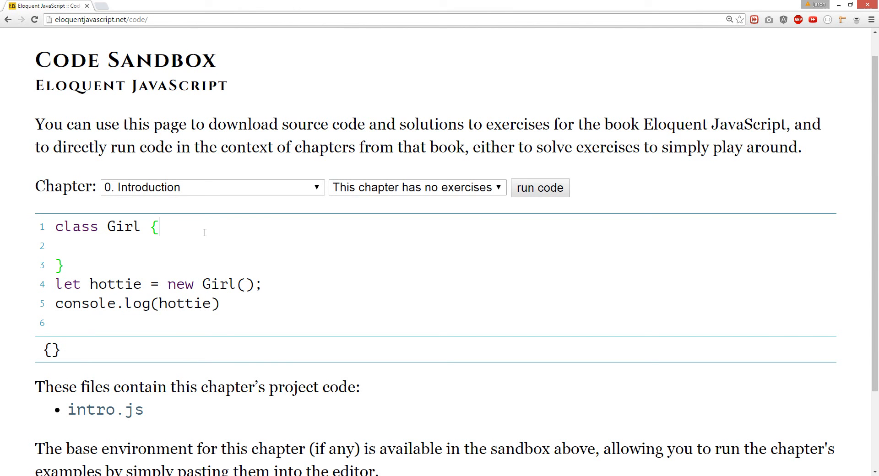
pyautogui.write('cons')
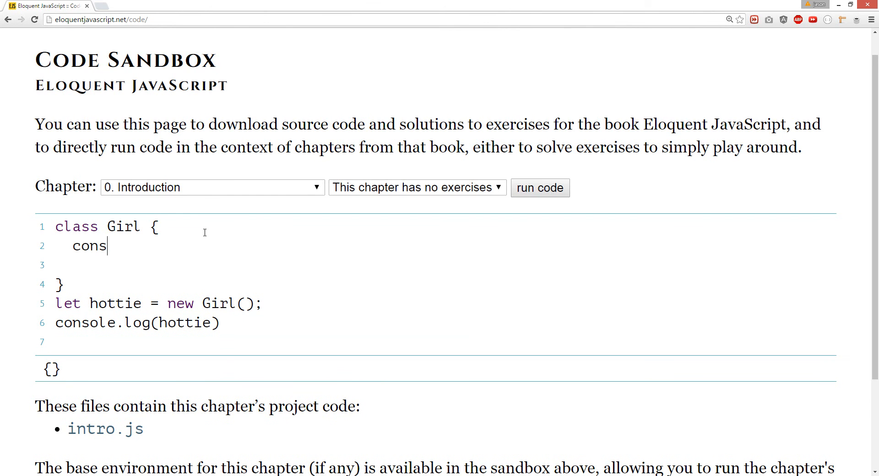
pyautogui.write('tructor')
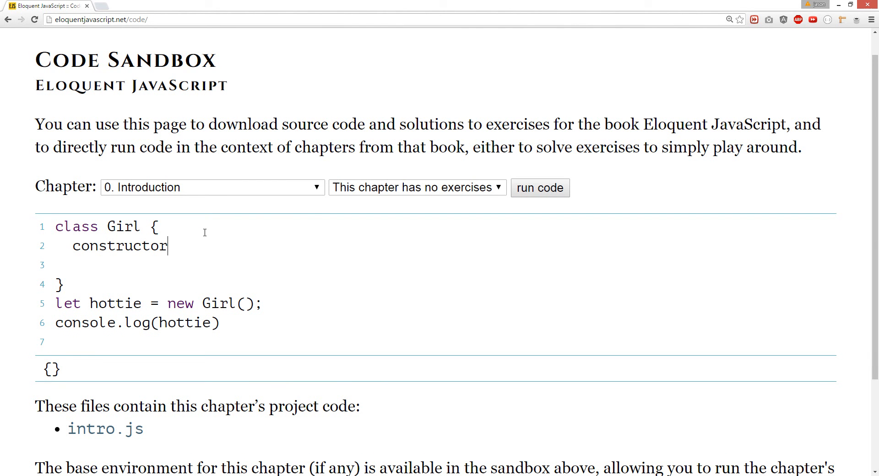
pyautogui.write('()')
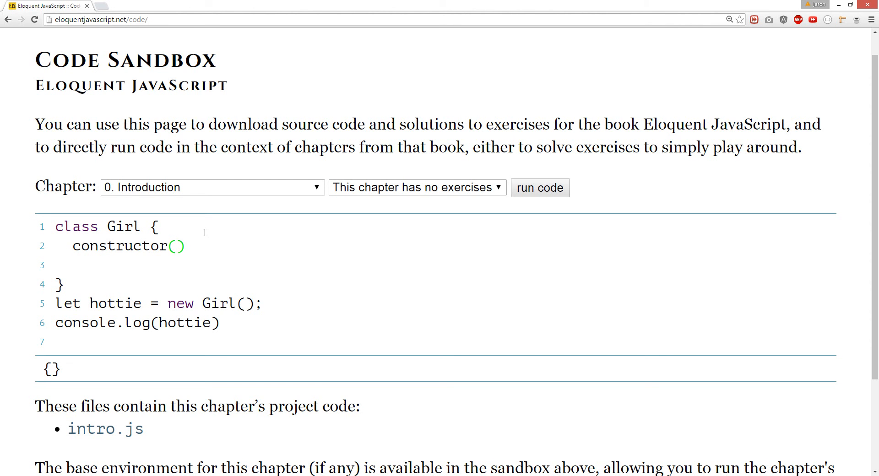
pyautogui.write('name')
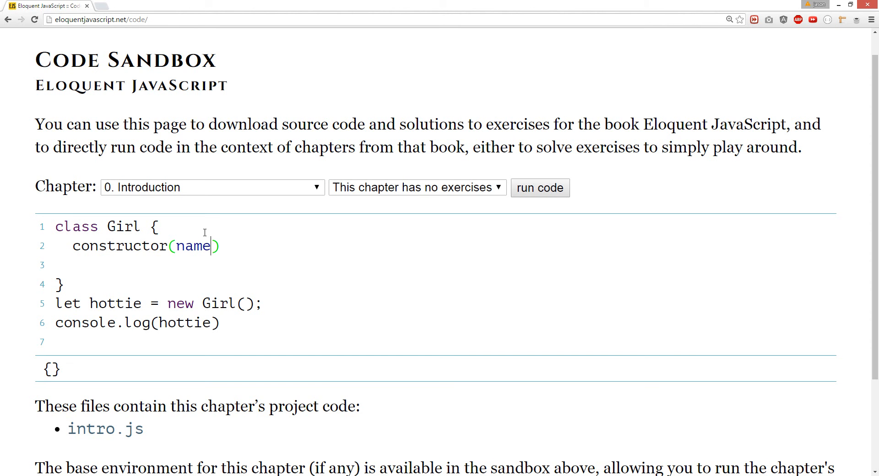
pyautogui.write(',')
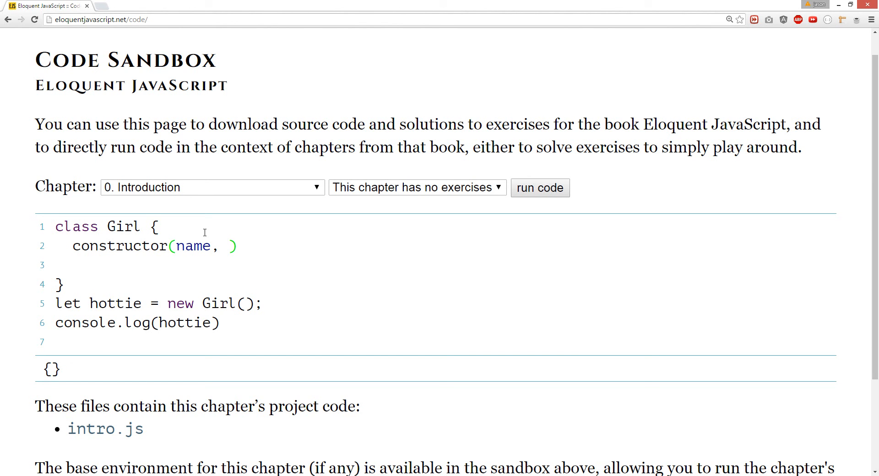
pyautogui.write('rating')
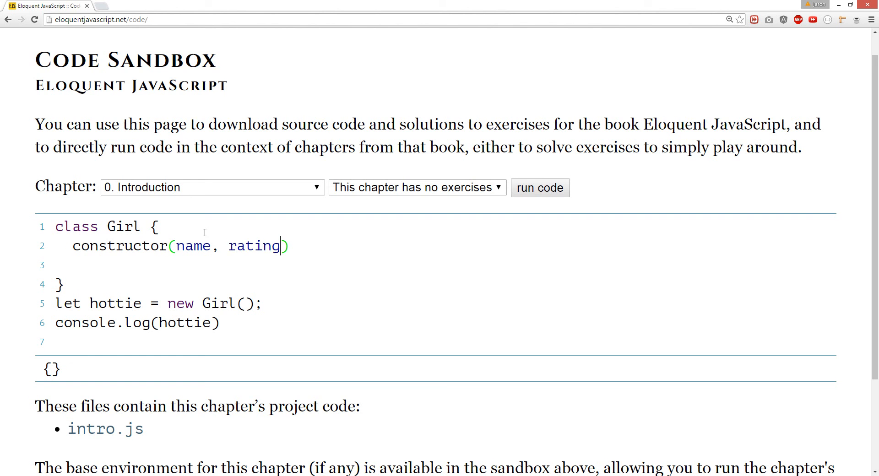
pyautogui.write('{}')
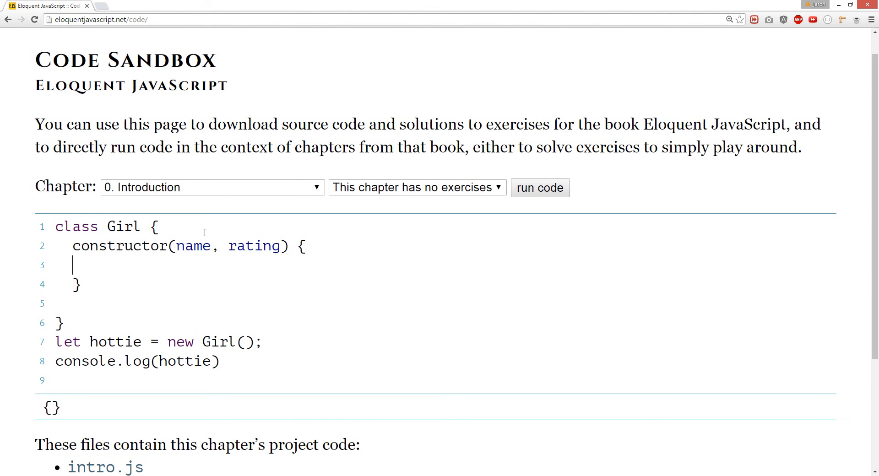
# - Store name and rating on the instance with this.name and this.rating
pyautogui.write('this.name')
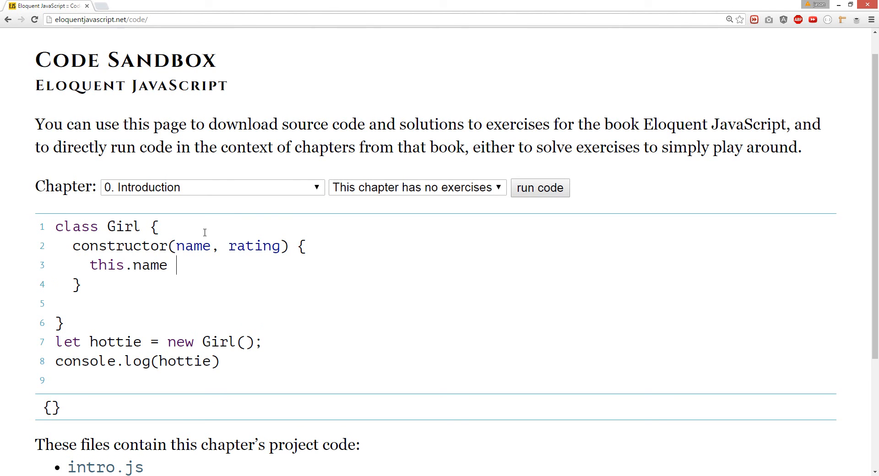
pyautogui.write('= name;')
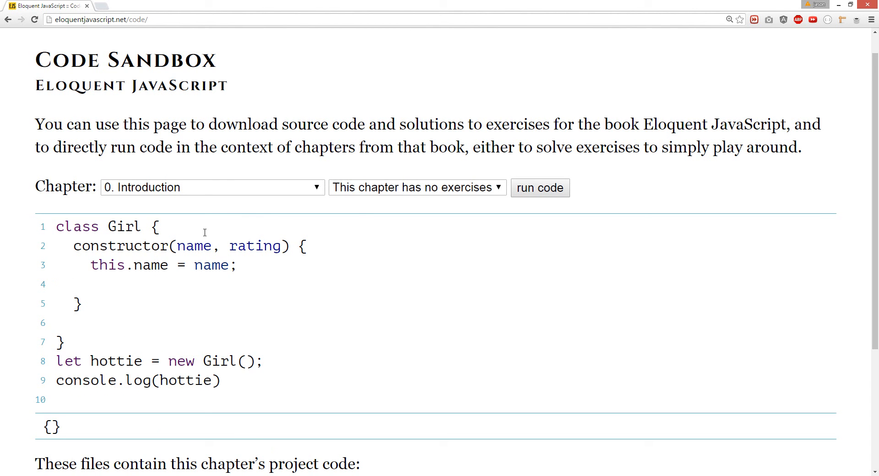
pyautogui.write('this.ra')
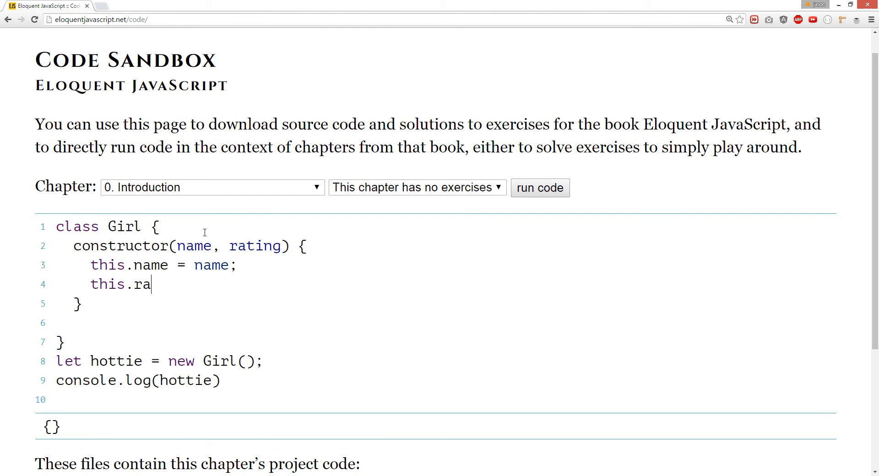
pyautogui.write('ting = r')
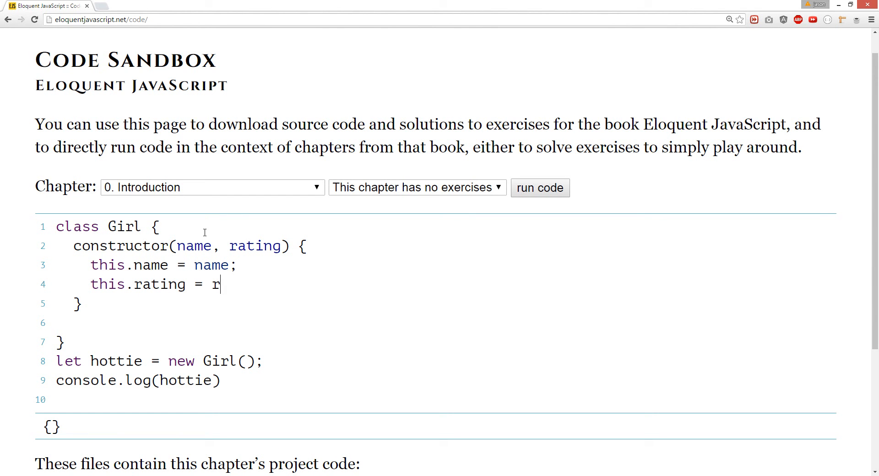
pyautogui.write('ating;')
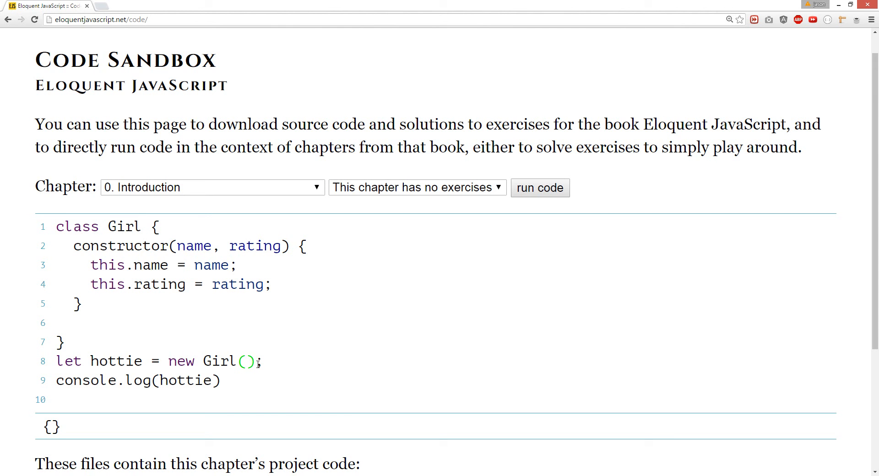
# - Construct hottie as "Sasha" rated 10 and log hottie.name + " she is a " + hottie.rating
pyautogui.write('"$asha",')
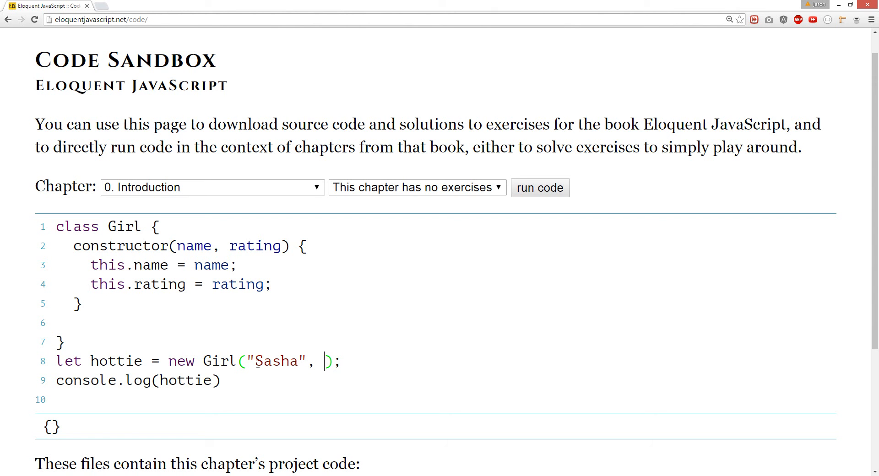
pyautogui.write('10')
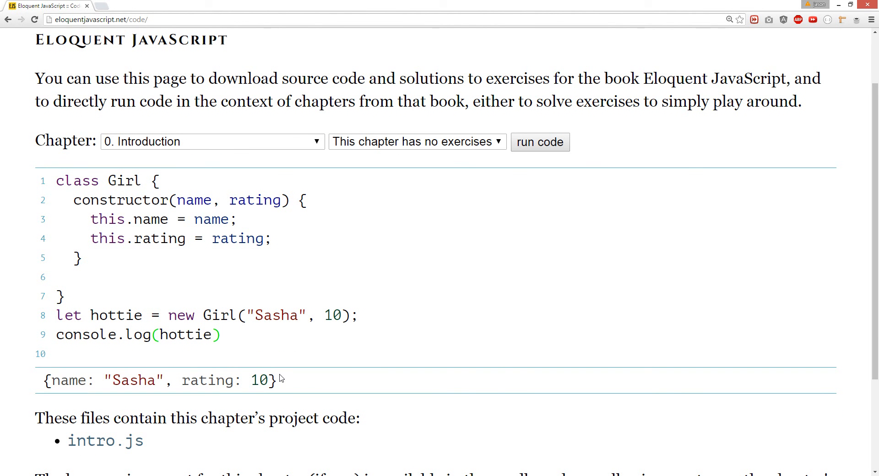
pyautogui.write('.name')
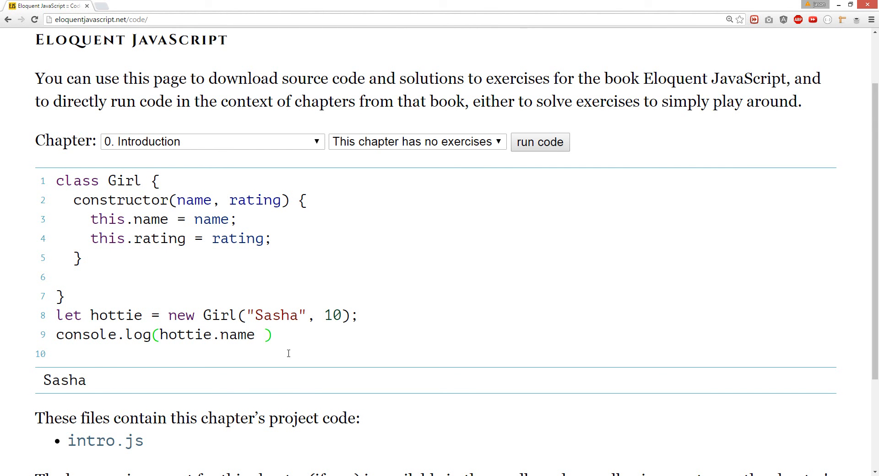
pyautogui.write('""')
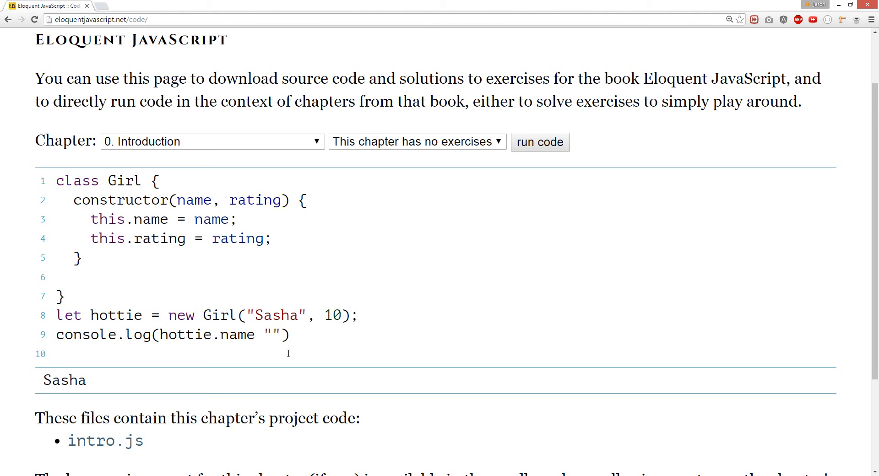
pyautogui.write('+ " s')
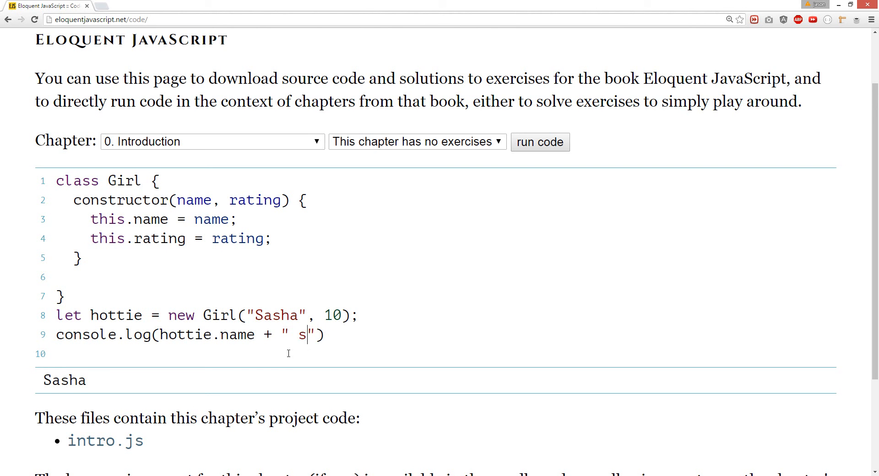
pyautogui.write('he is a')
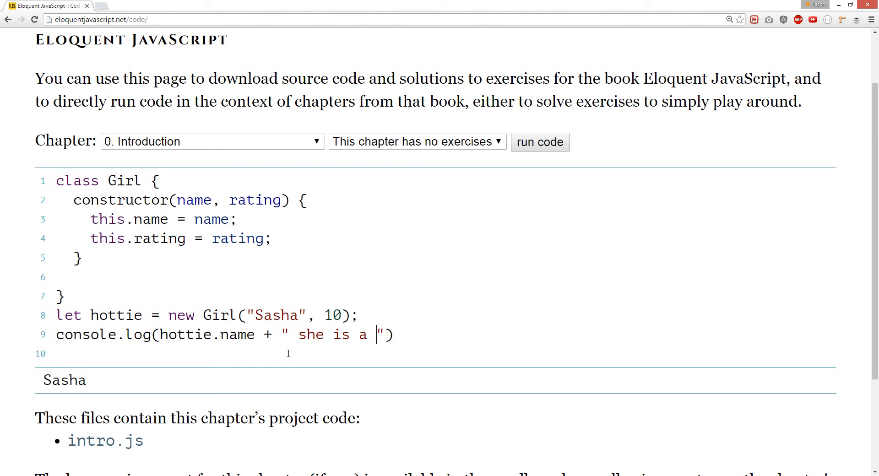
pyautogui.write('+')
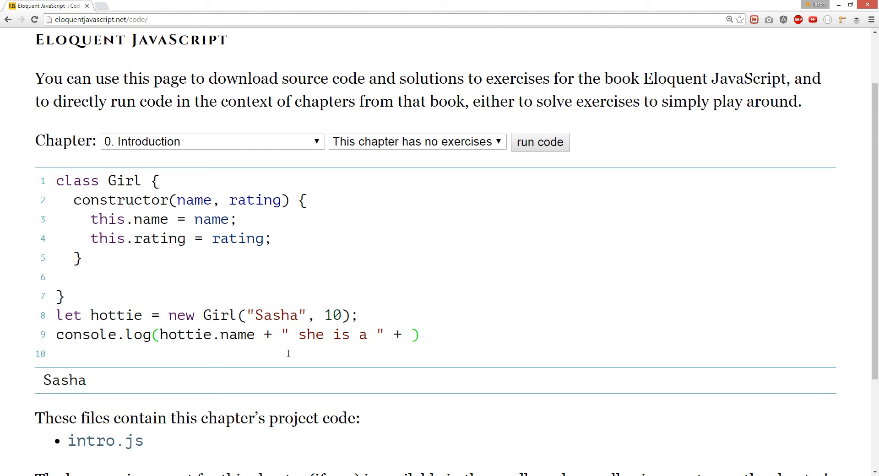
pyautogui.write('hotti')
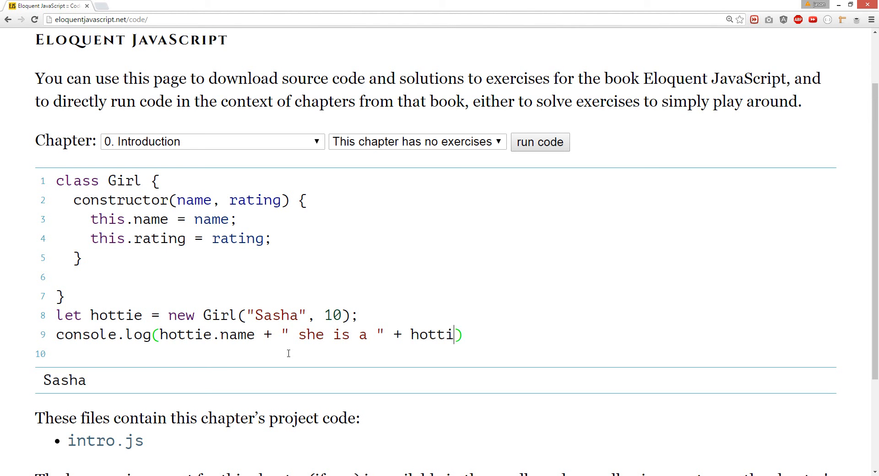
pyautogui.write('.rating')
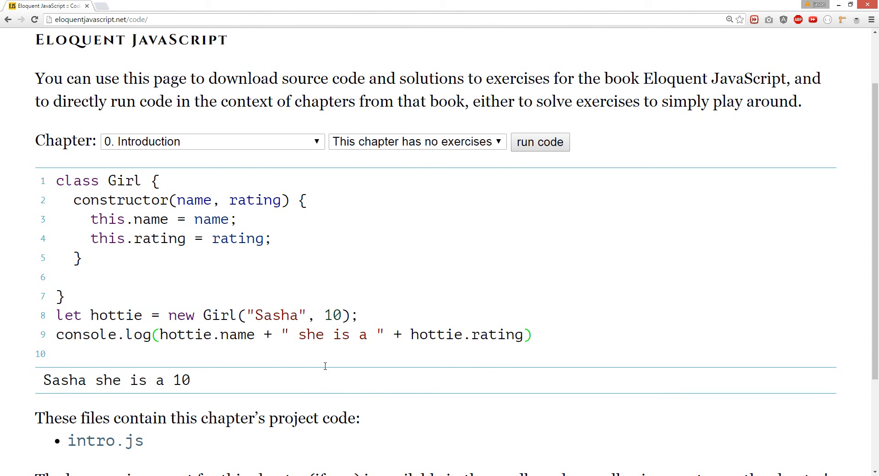
pyautogui.moveTo(442, 335)
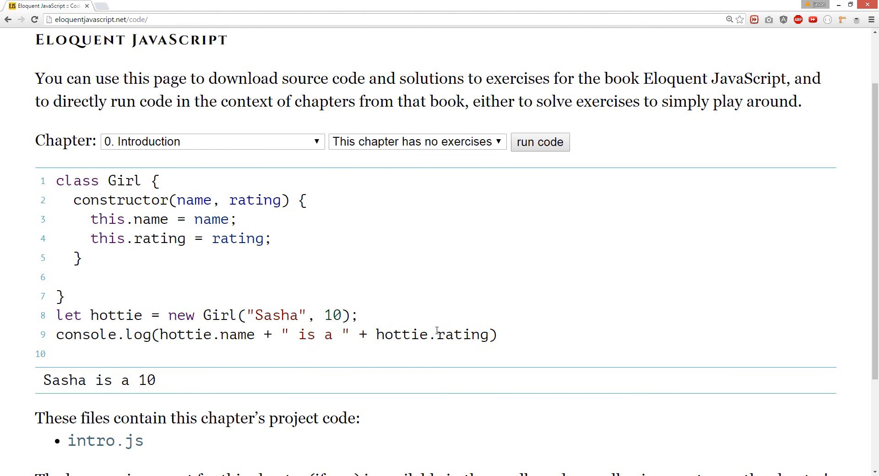
# - Add a commented catwalk method to Girl containing an empty console.log
pyautogui.scroll(-3)
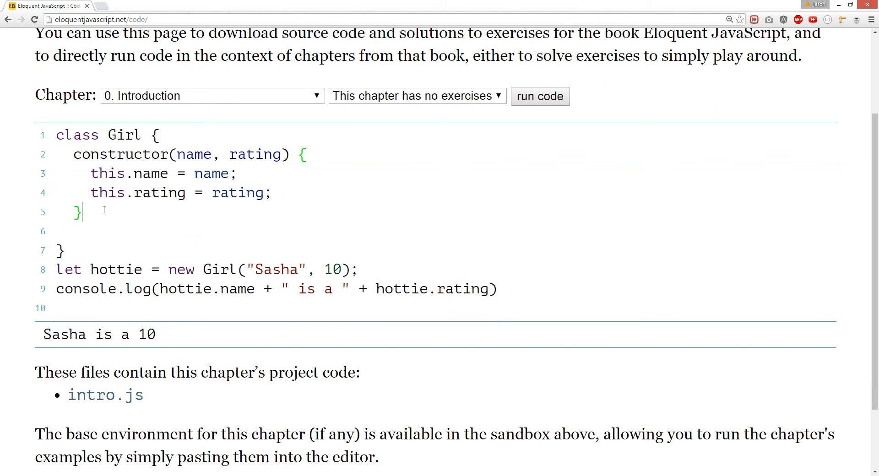
pyautogui.write('// medt')
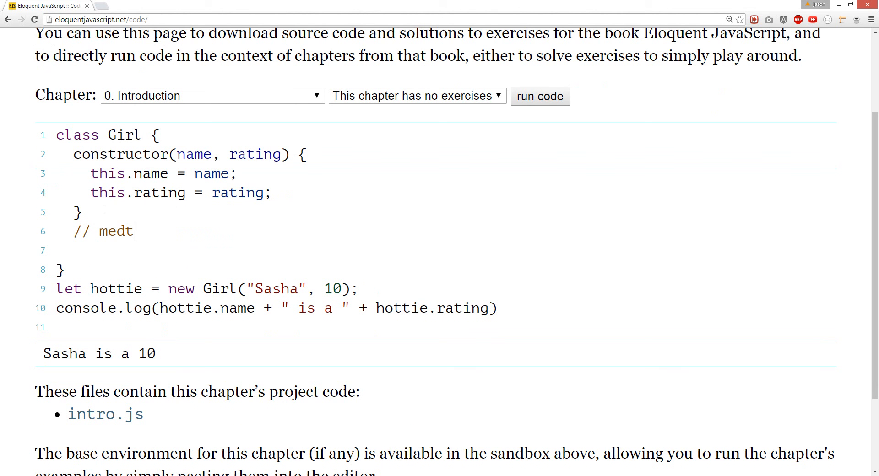
pyautogui.write('hod')
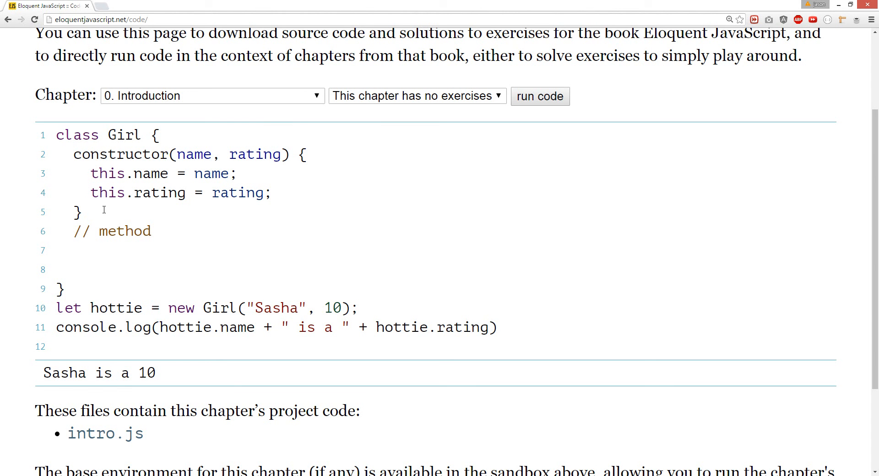
pyautogui.write('wa')
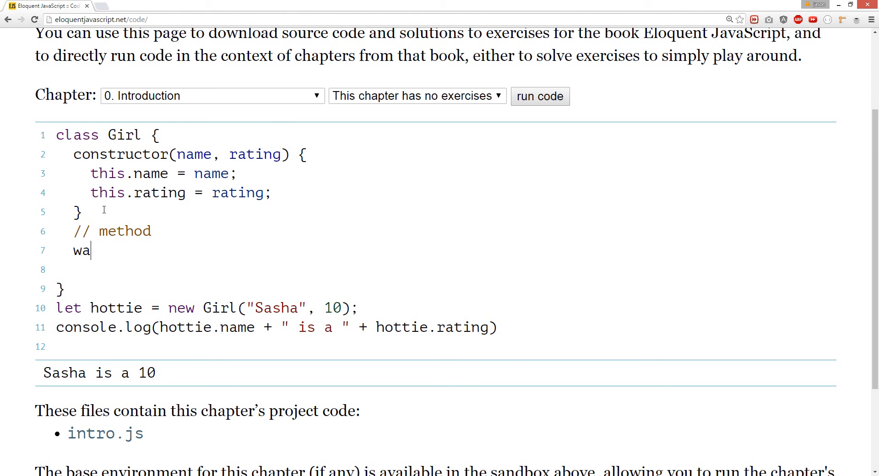
pyautogui.write('lk()')
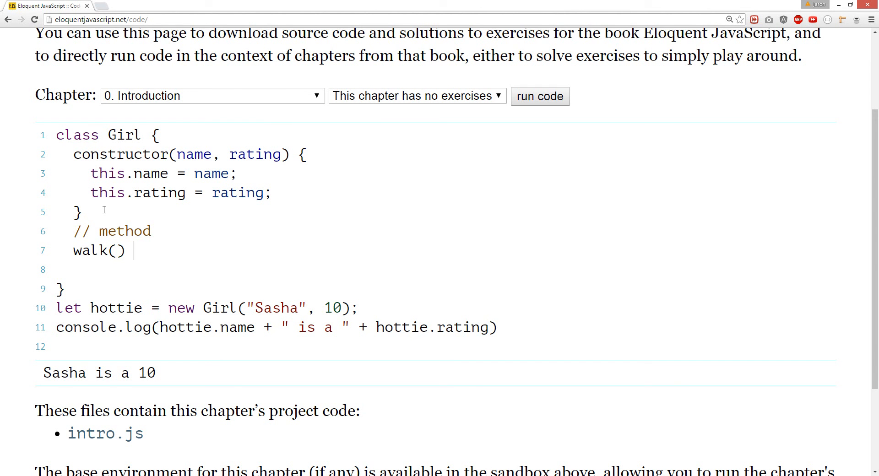
pyautogui.write('{')
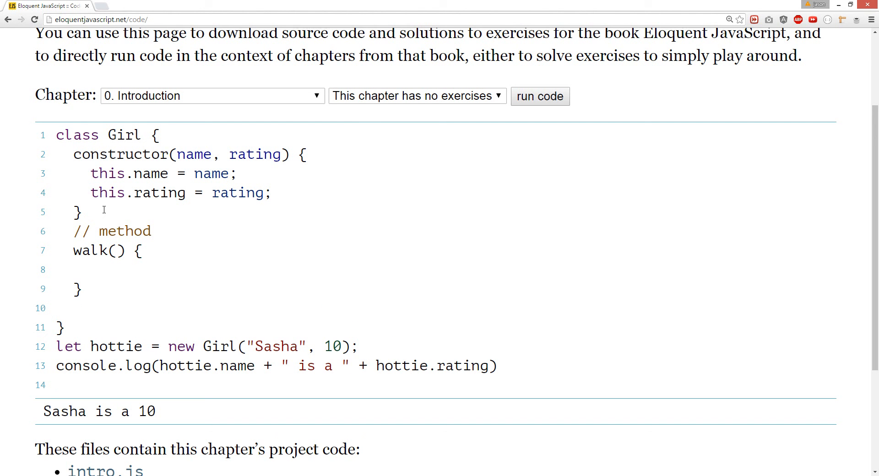
pyautogui.write('co')
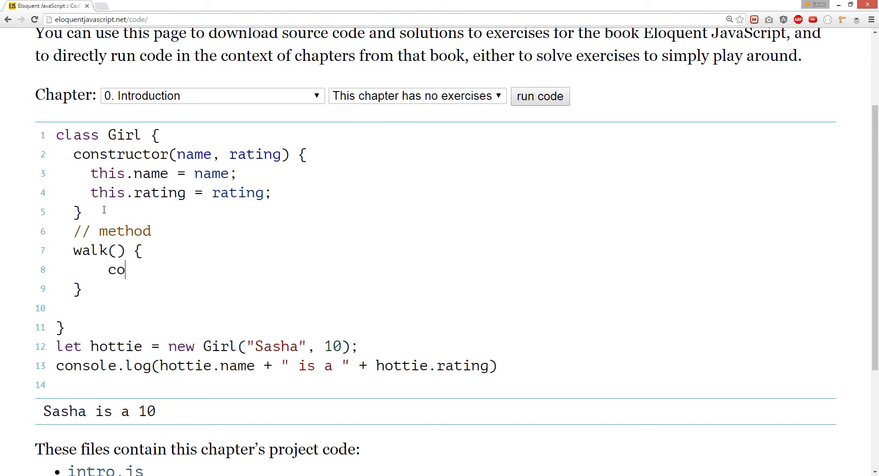
pyautogui.write('nsole.log')
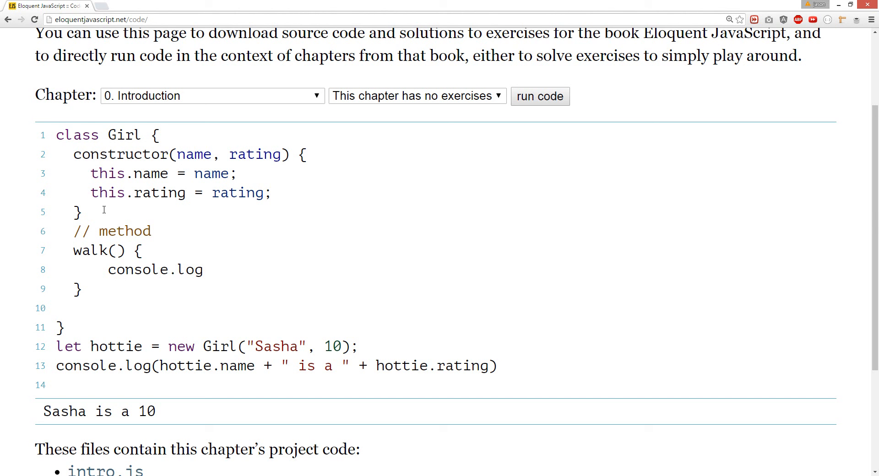
pyautogui.write("('')")
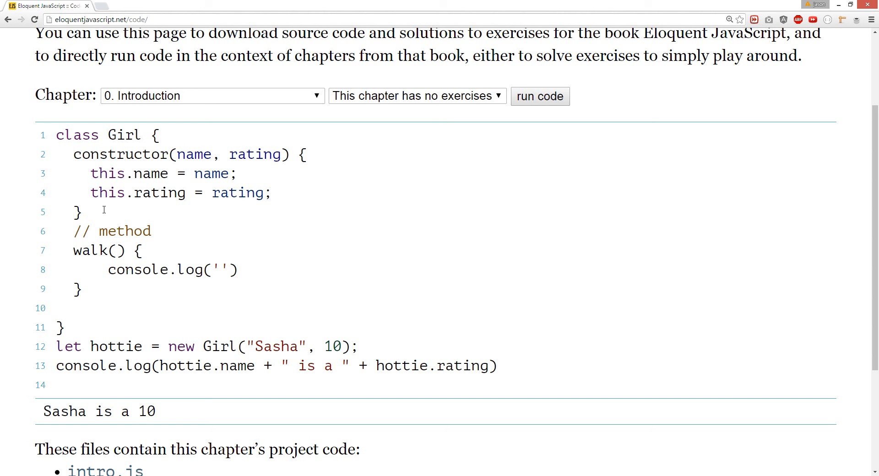
pyautogui.click(73, 251)
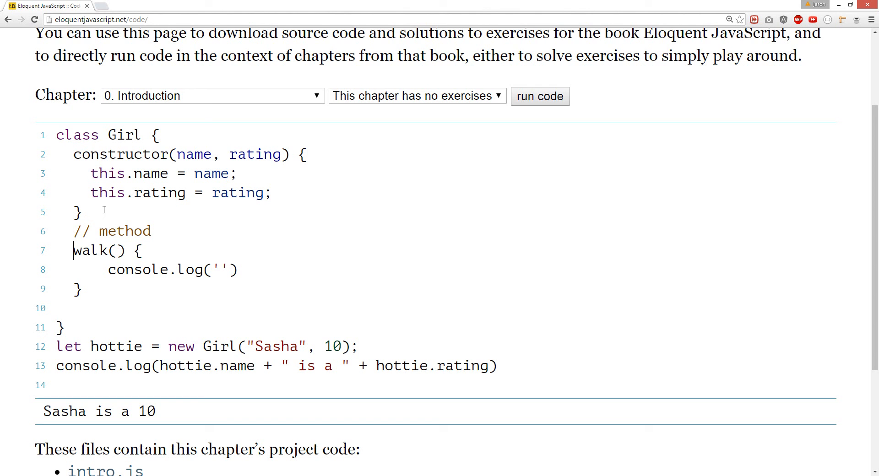
pyautogui.write('cat')
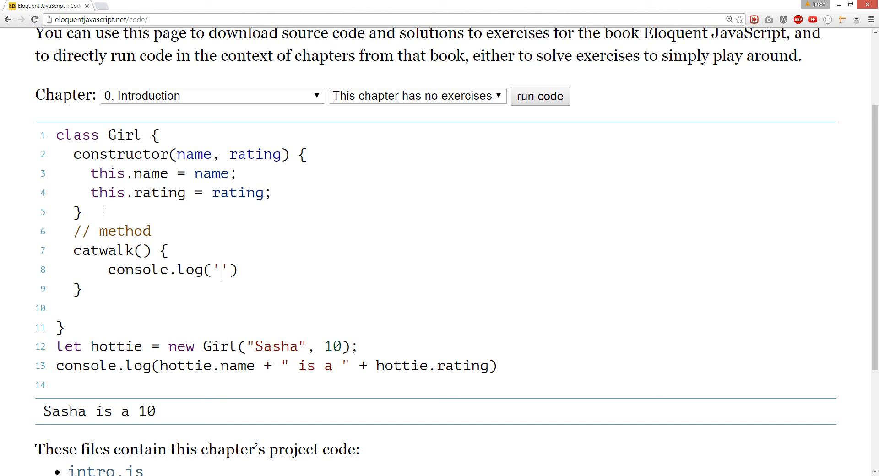
# - Make catwalk log this.name + " walks down the red carpet and judges give her a " + this.rating
pyautogui.write('She s')
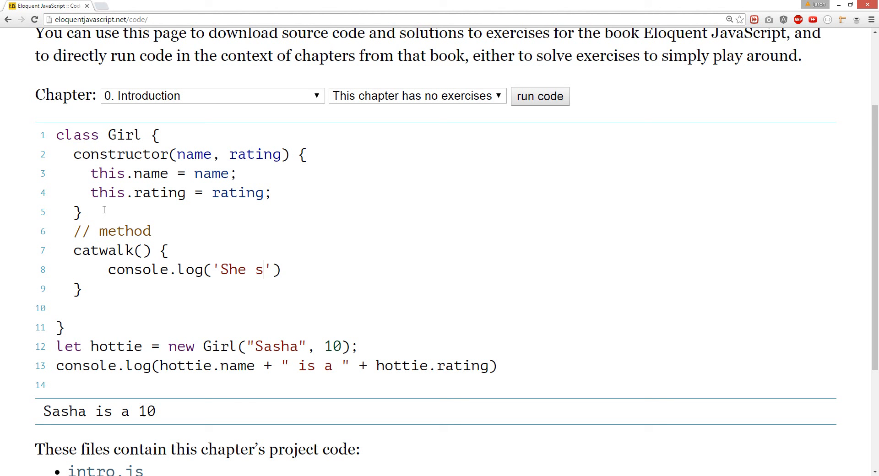
pyautogui.write('truts downh')
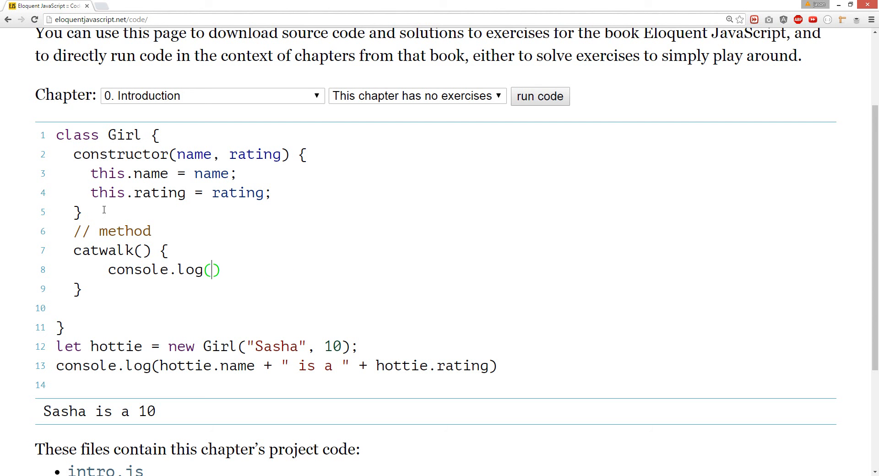
pyautogui.write('thi')
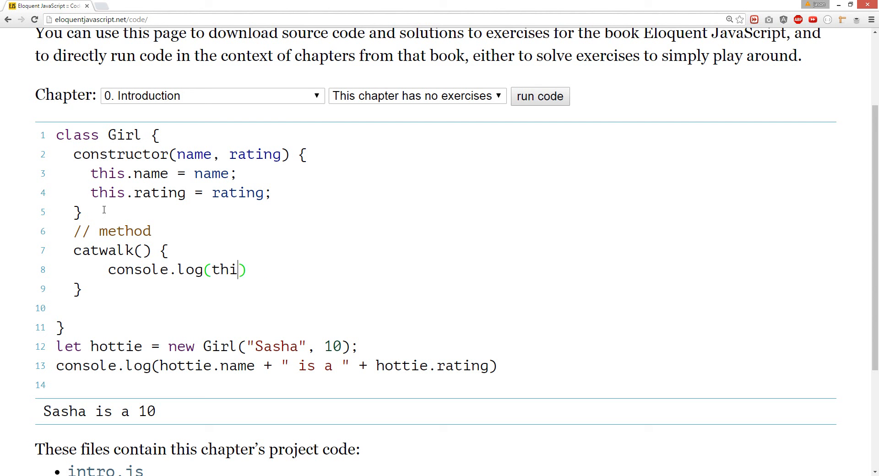
pyautogui.write('s.name +')
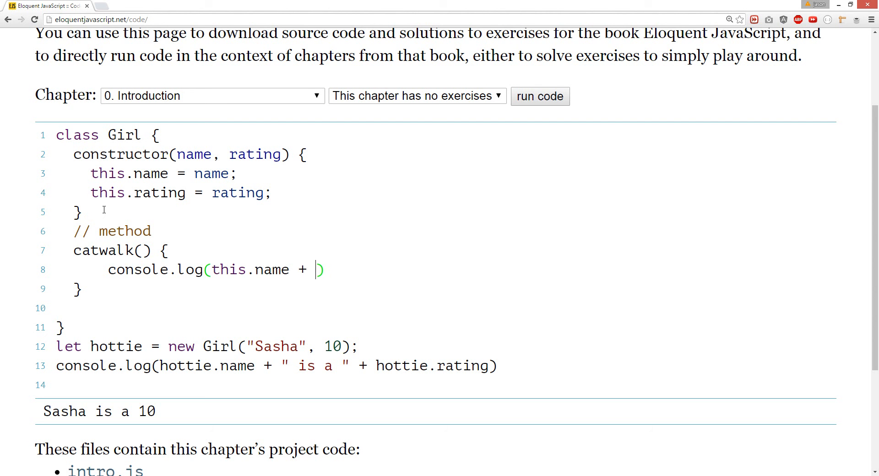
pyautogui.write('" wal"')
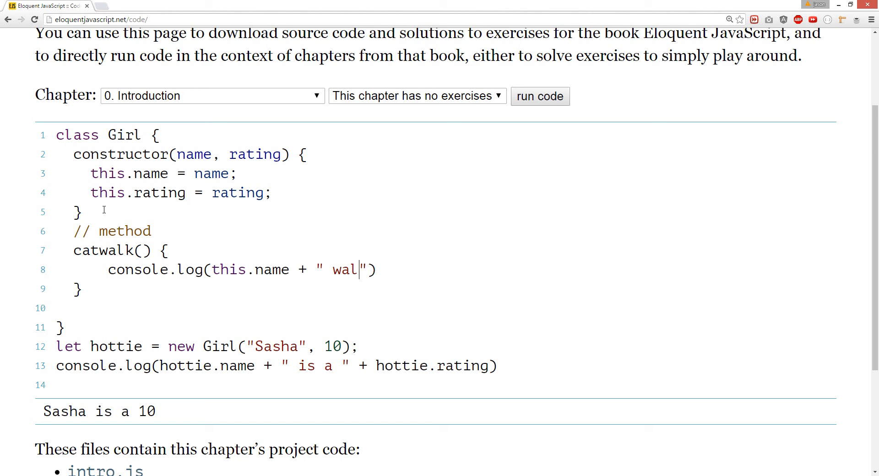
pyautogui.write('ks down the red c')
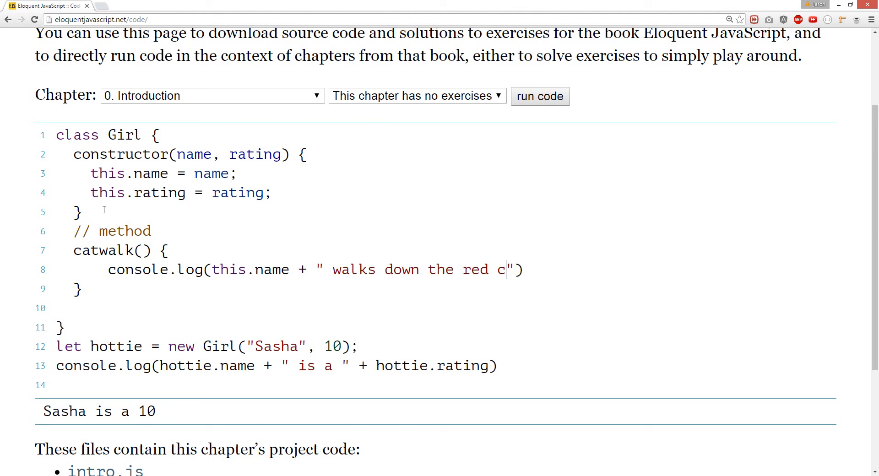
pyautogui.write('arpet')
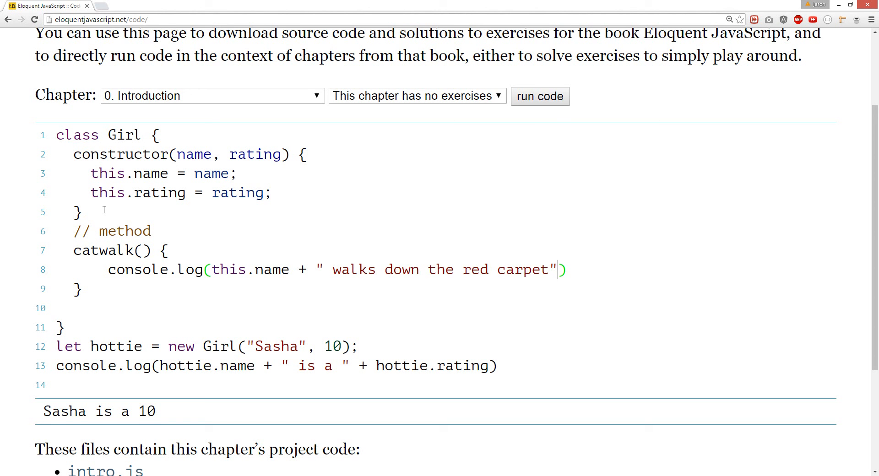
pyautogui.write('+ ""')
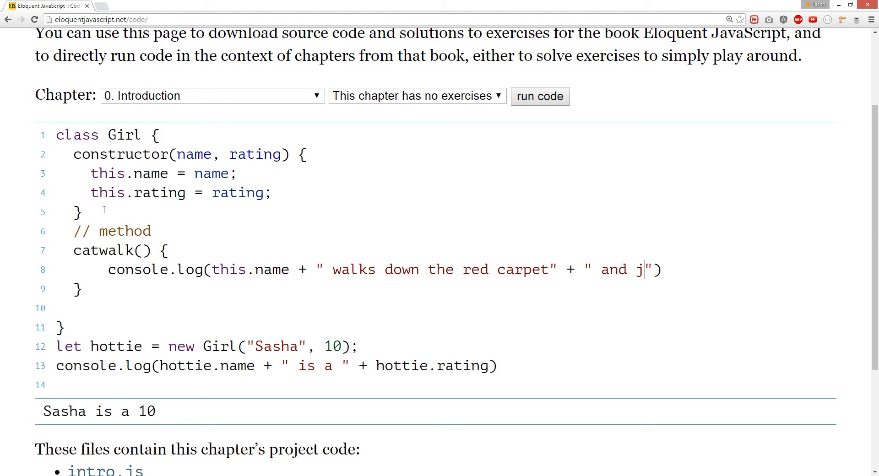
pyautogui.write('udges give her')
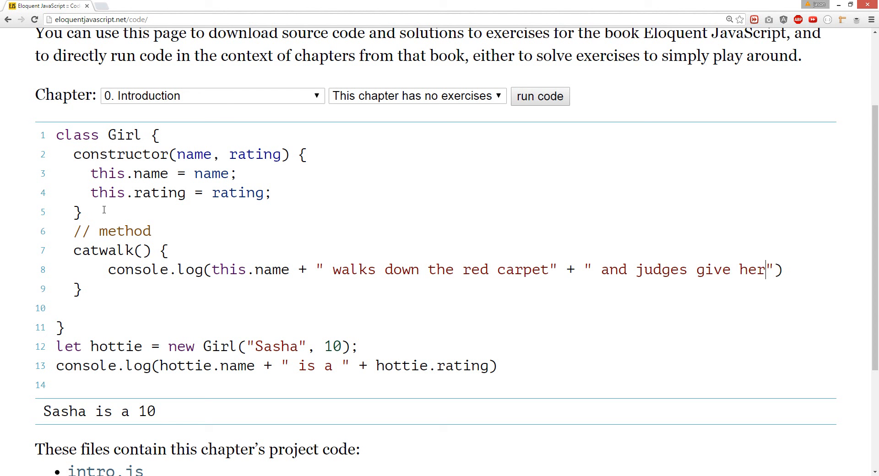
pyautogui.write('a')
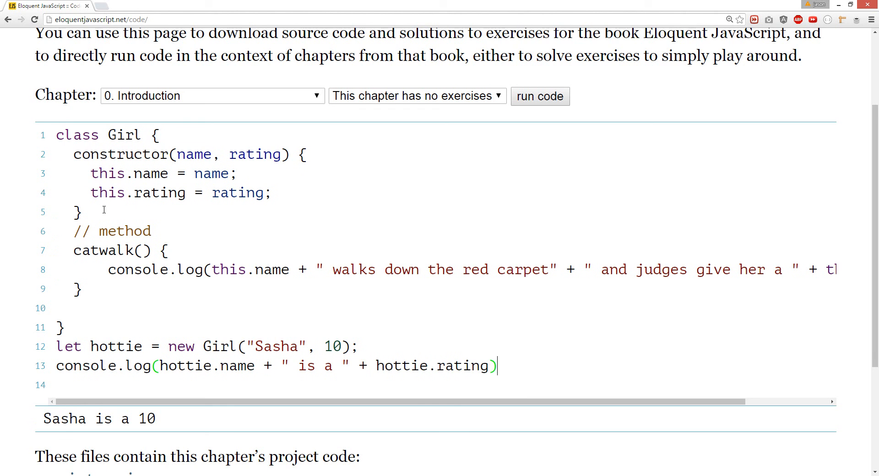
# - Replace the log line with hottie.catwalk() and run it, printing Sasha's red-carpet line
pyautogui.press('BackSpace')
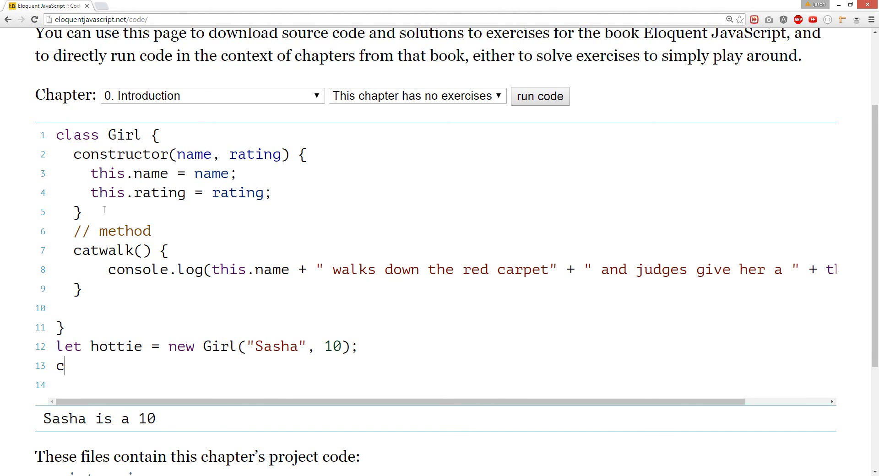
pyautogui.write('ot')
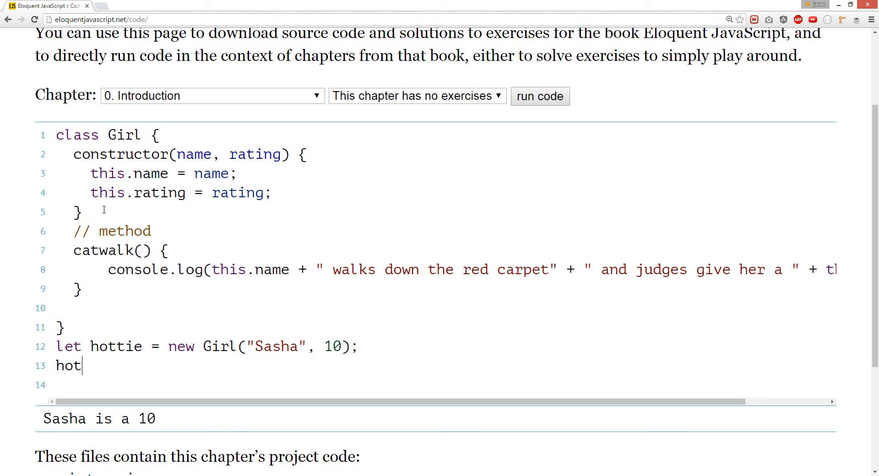
pyautogui.write('tie.catwalk')
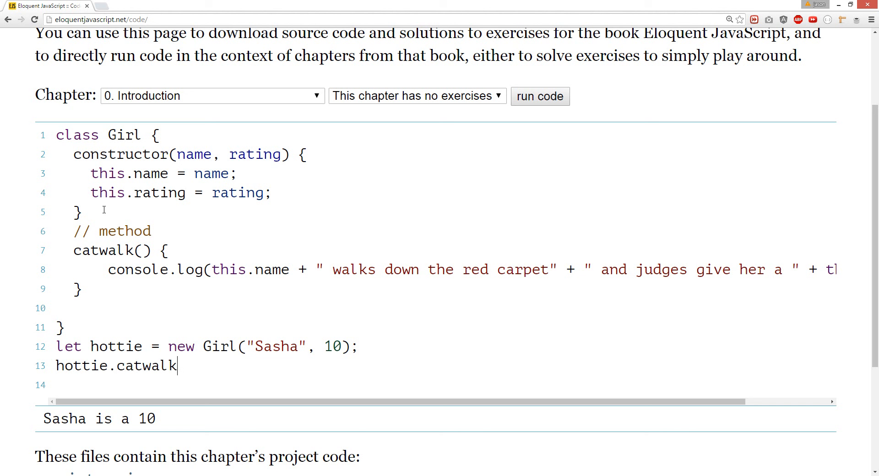
pyautogui.write('()')
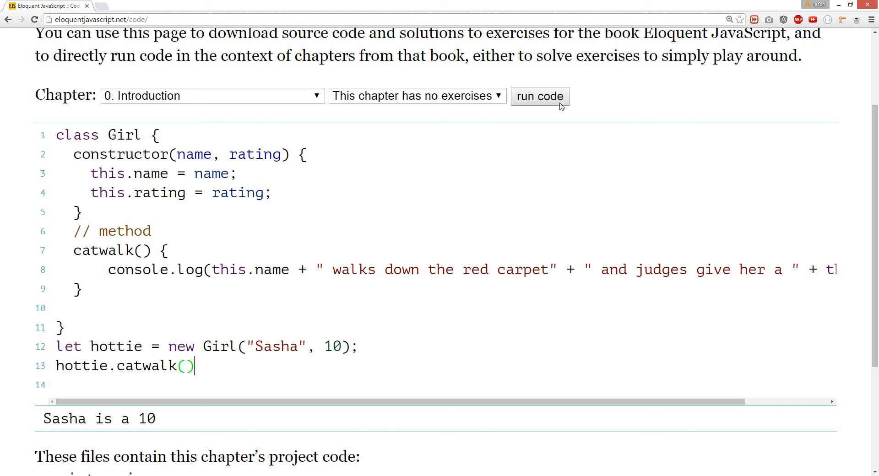
pyautogui.click(540, 96)
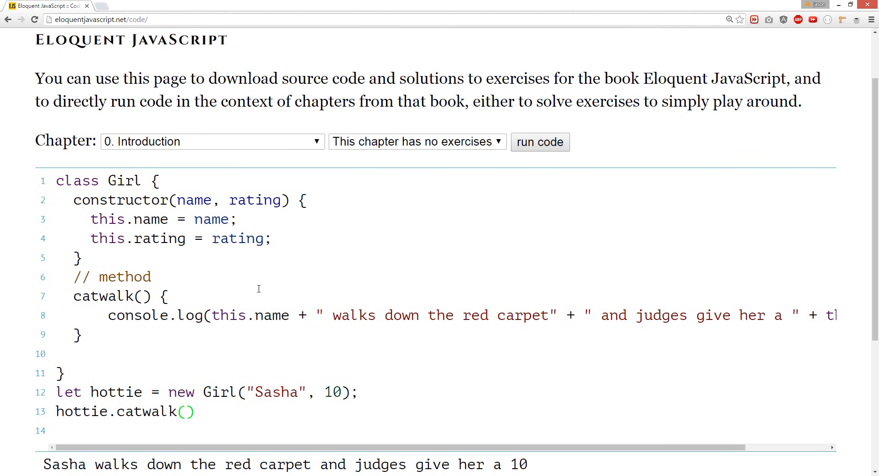
pyautogui.scroll(-3)
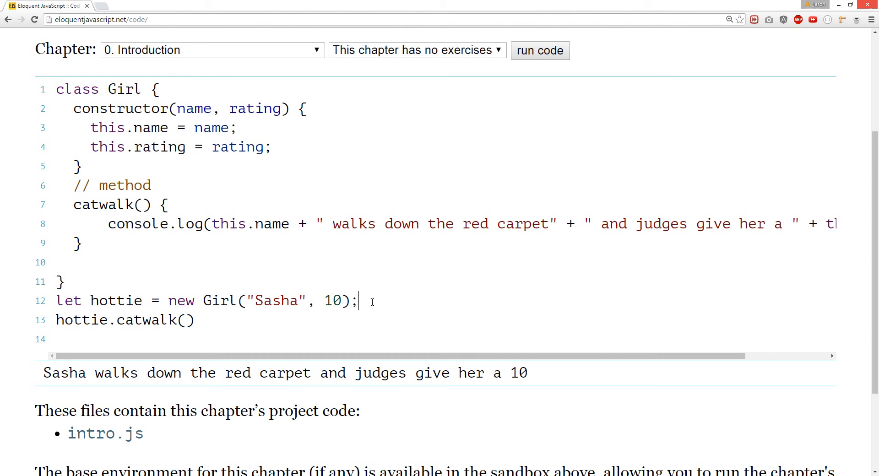
# - Create hottie2 as a new Girl("Tyra", "Hermosa")
pyautogui.write('let')
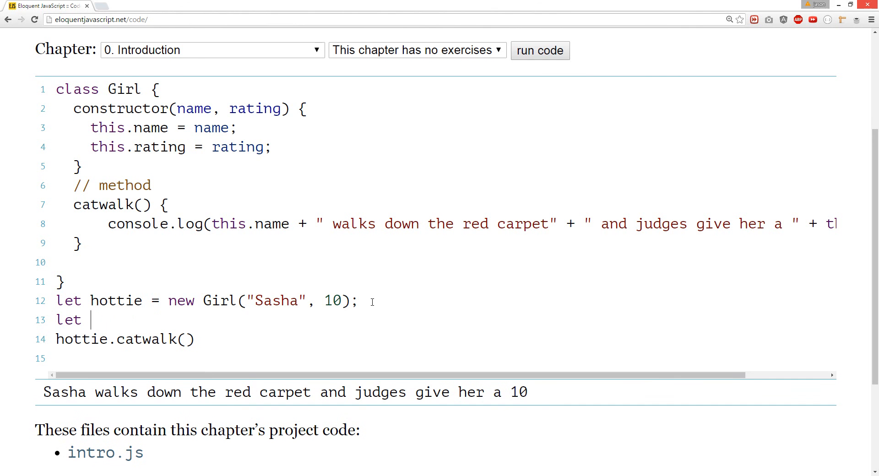
pyautogui.write('hottie2 = new')
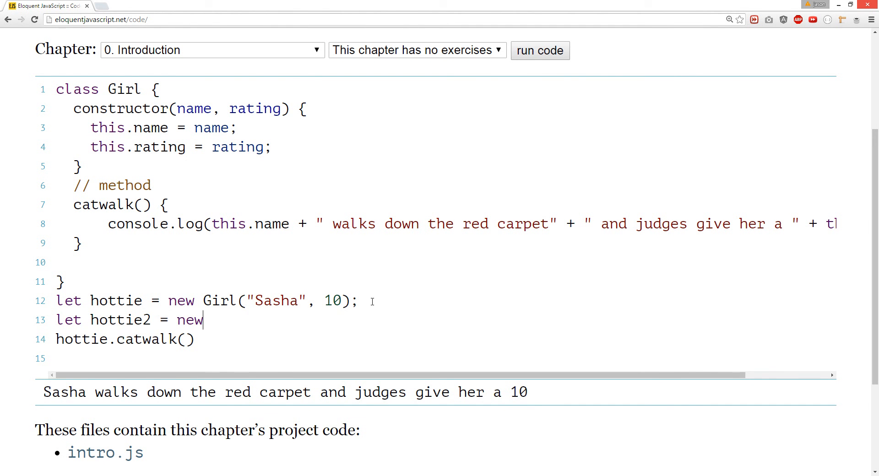
pyautogui.write('Girl(')
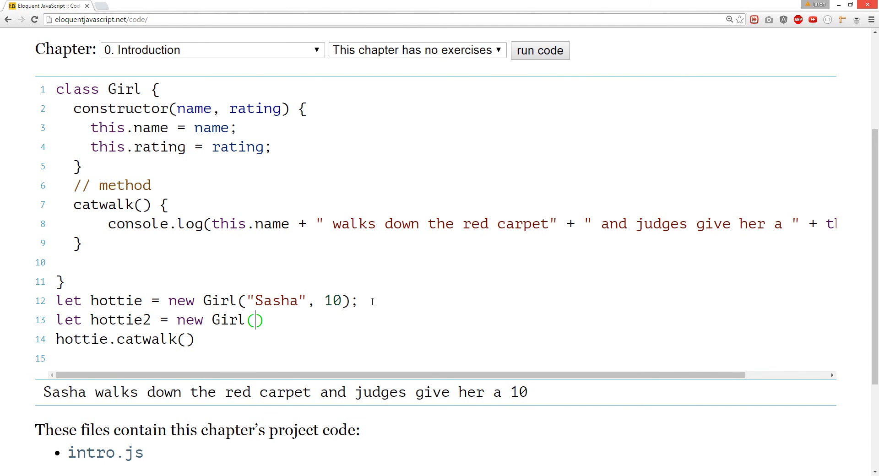
pyautogui.write('""')
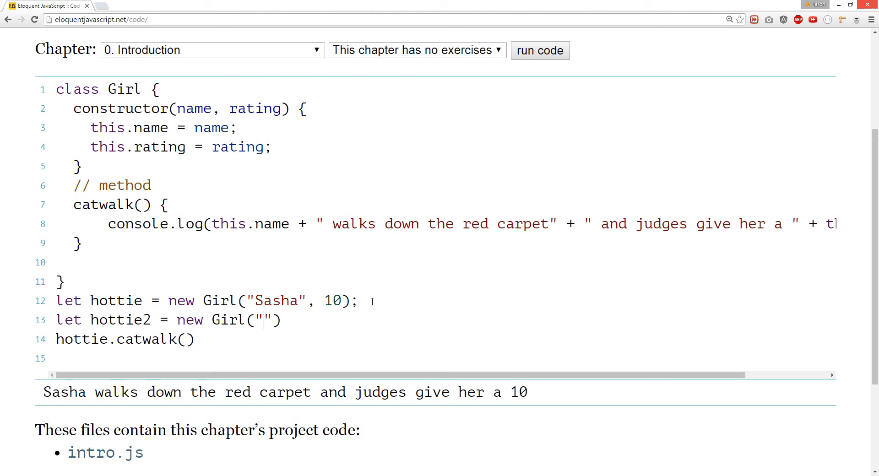
pyautogui.write('Tyra')
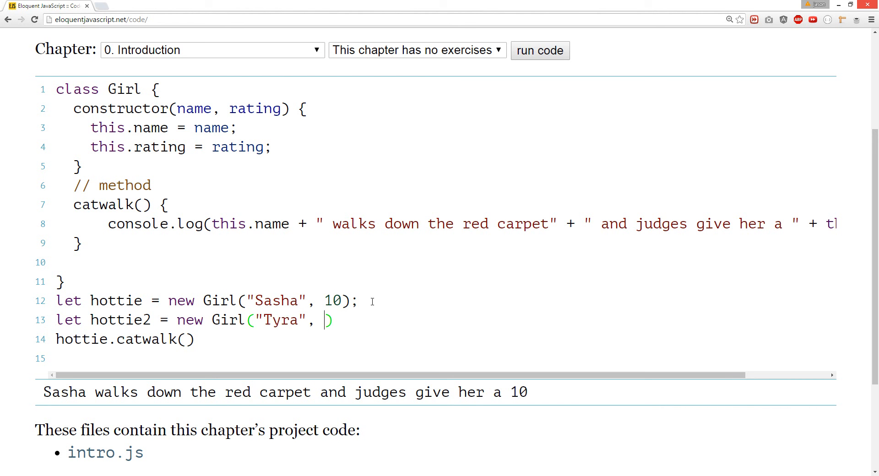
pyautogui.write('"')
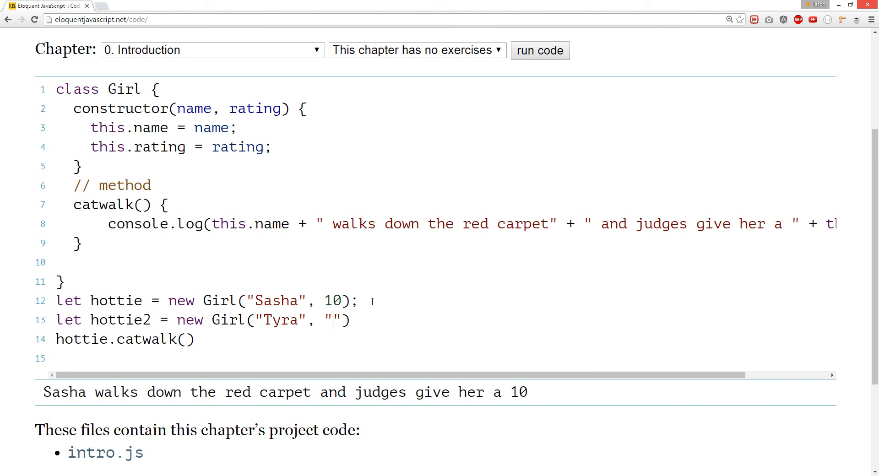
pyautogui.write('Hermosa')
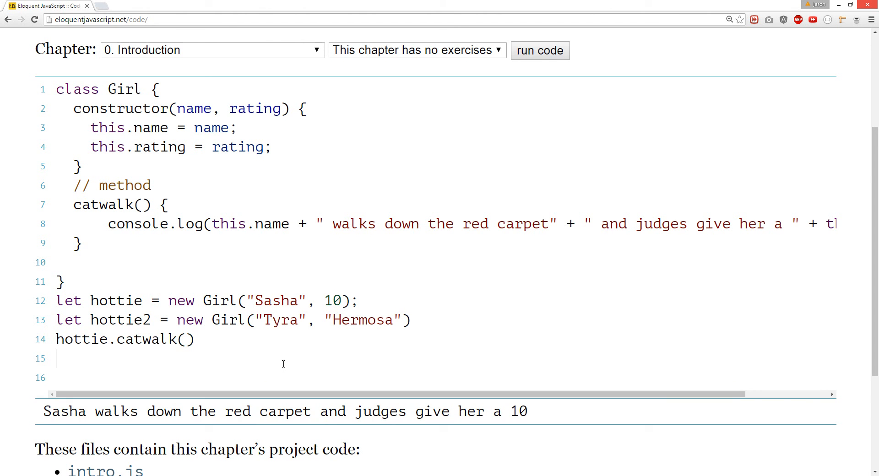
# - Call hottie2.catwalk() so Tyra's red-carpet line is printed too
pyautogui.write('hottie.ca')
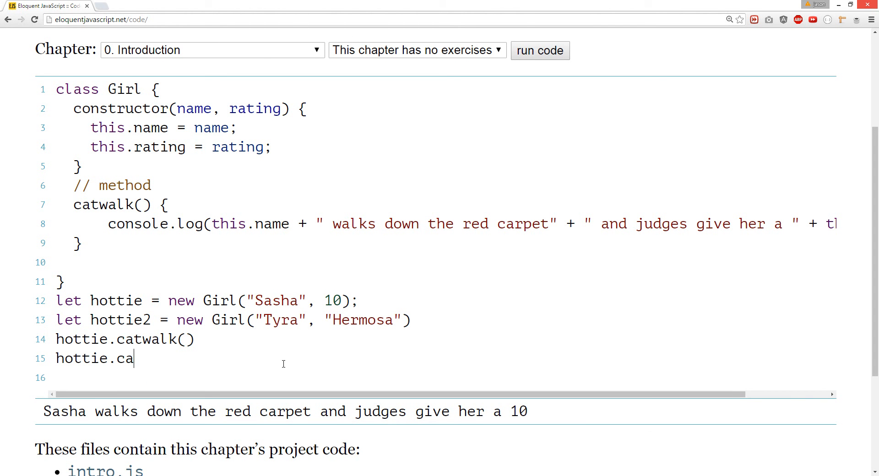
pyautogui.write('twalk')
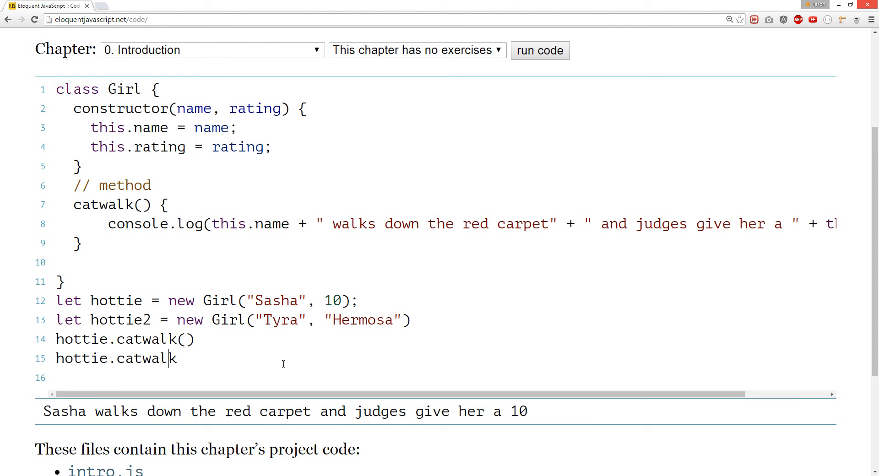
pyautogui.write('2')
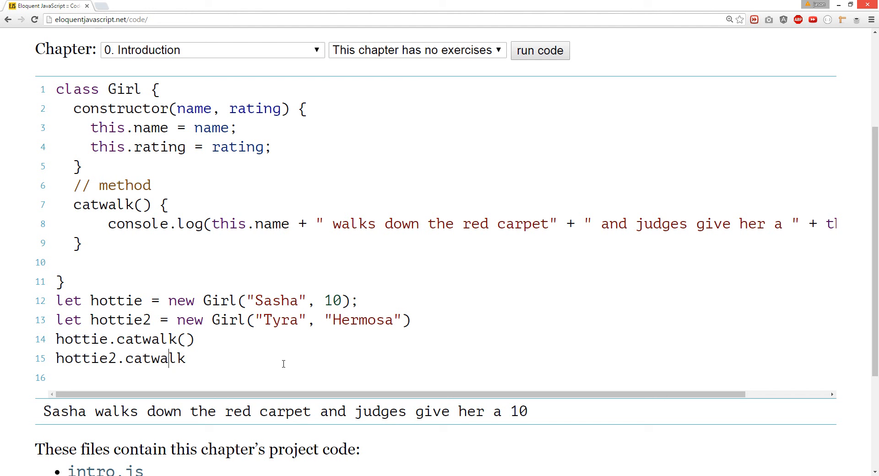
pyautogui.write('()')
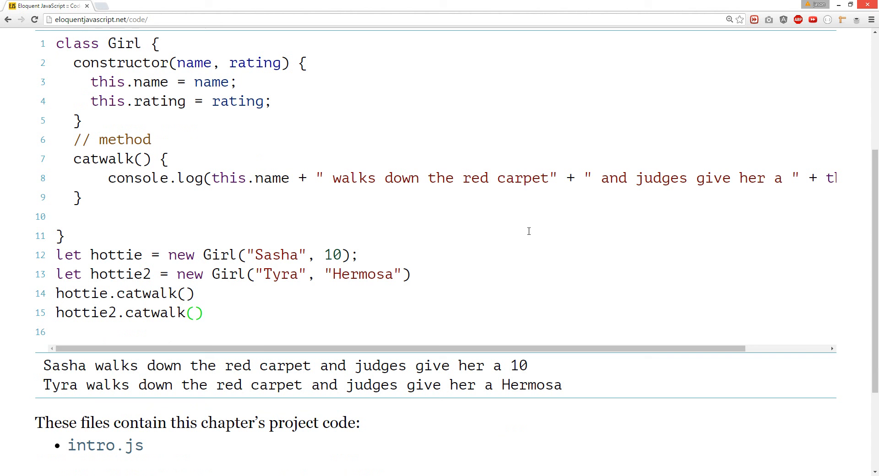
pyautogui.moveTo(447, 290)
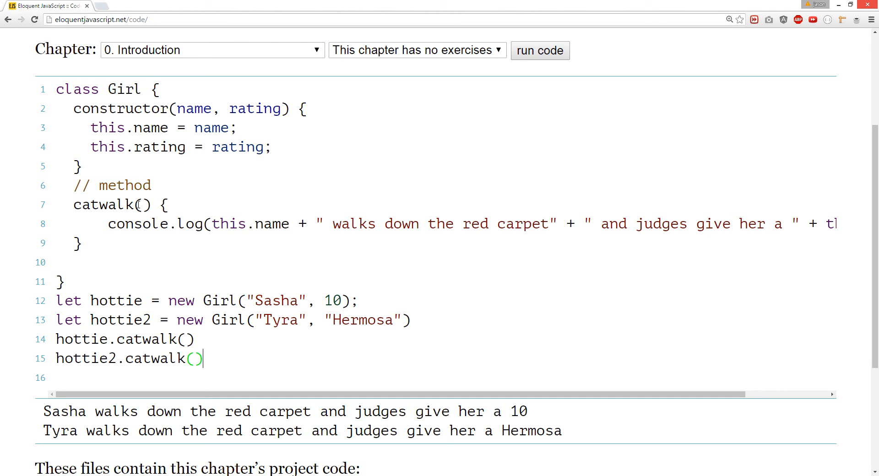
pyautogui.moveTo(73, 108); pyautogui.dragTo(81, 165)
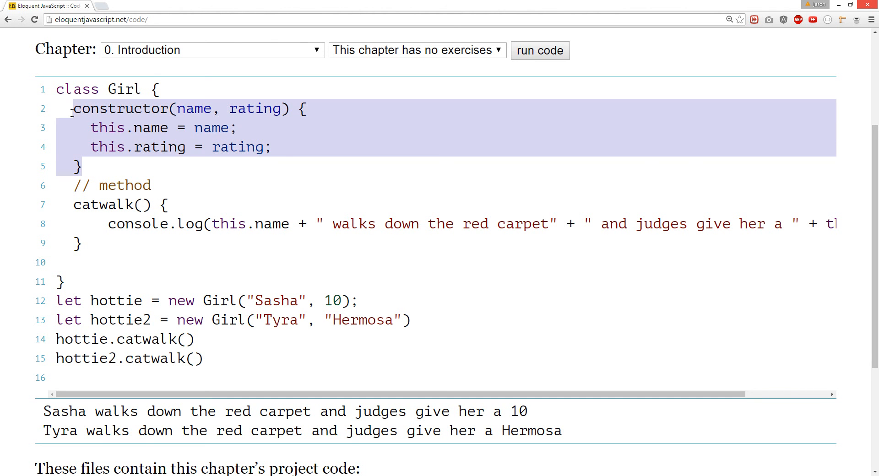
pyautogui.click(230, 128)
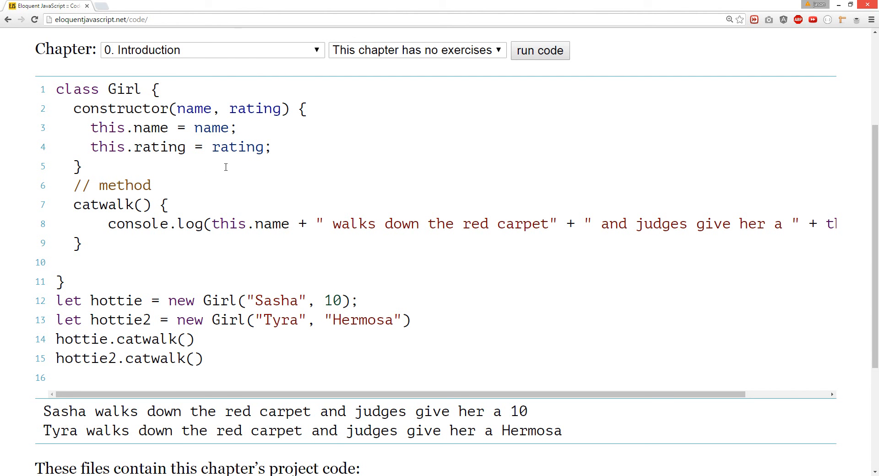
pyautogui.moveTo(201, 269)
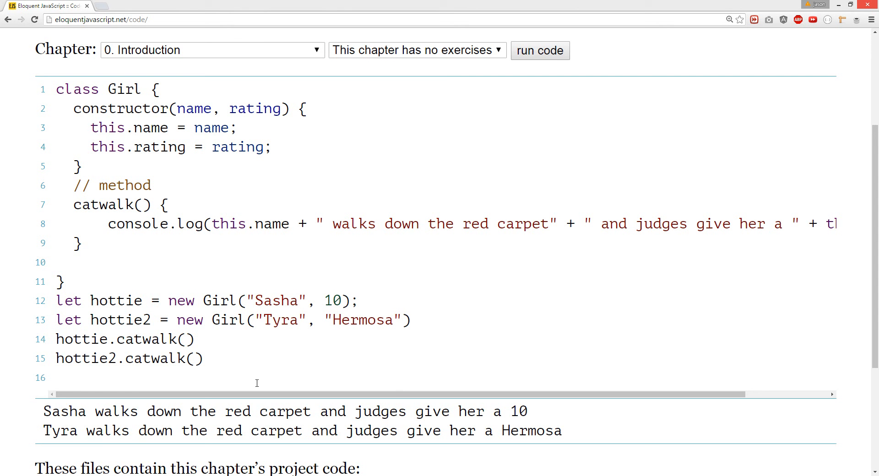
# - Clear the editor and write a Dog class whose constructor(id) stores this._id
pyautogui.press('ctrl+a')
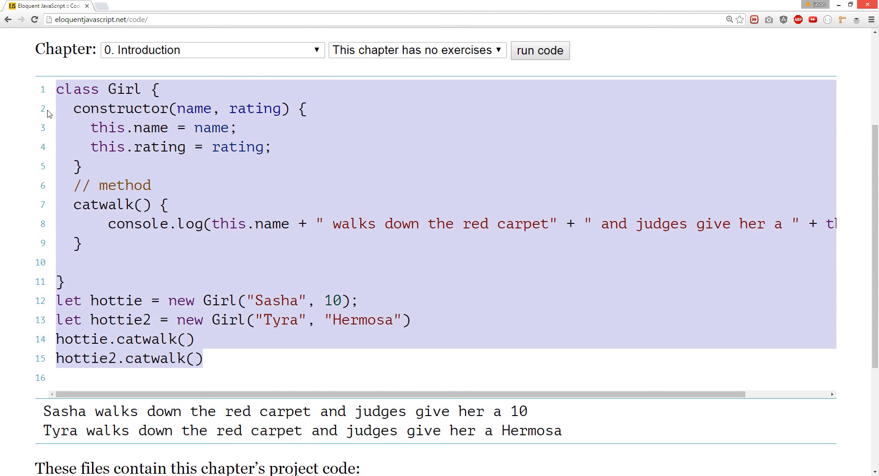
pyautogui.moveTo(154, 194)
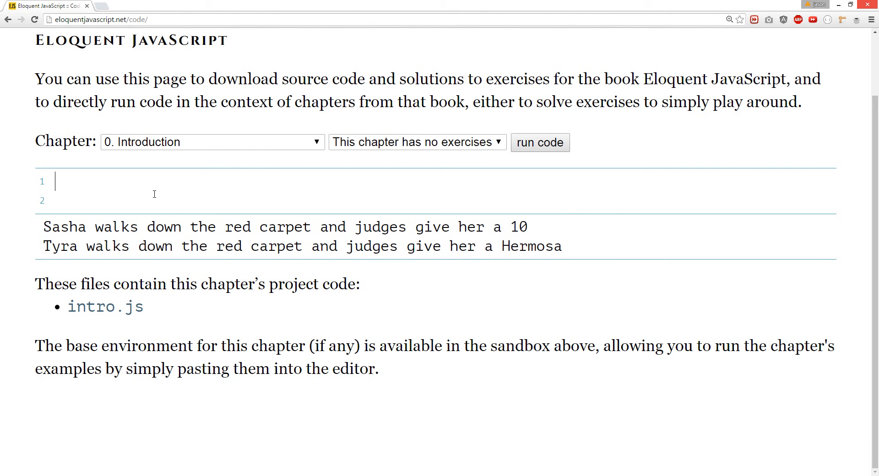
pyautogui.write('class Dog')
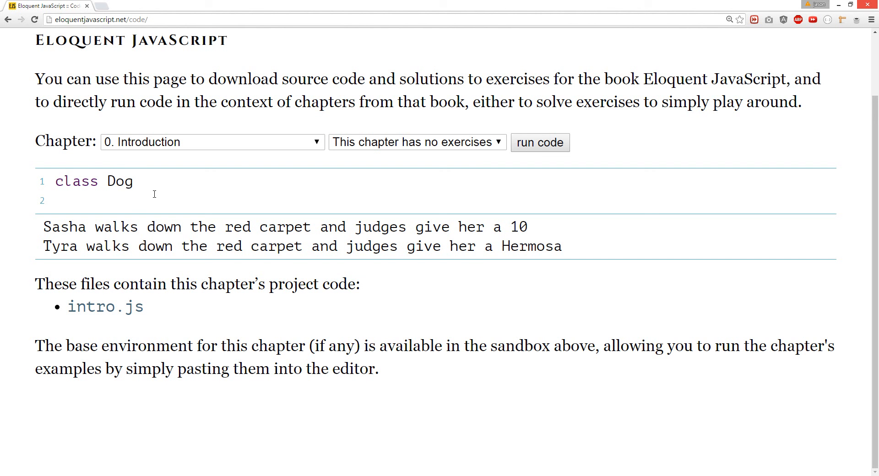
pyautogui.write('{')
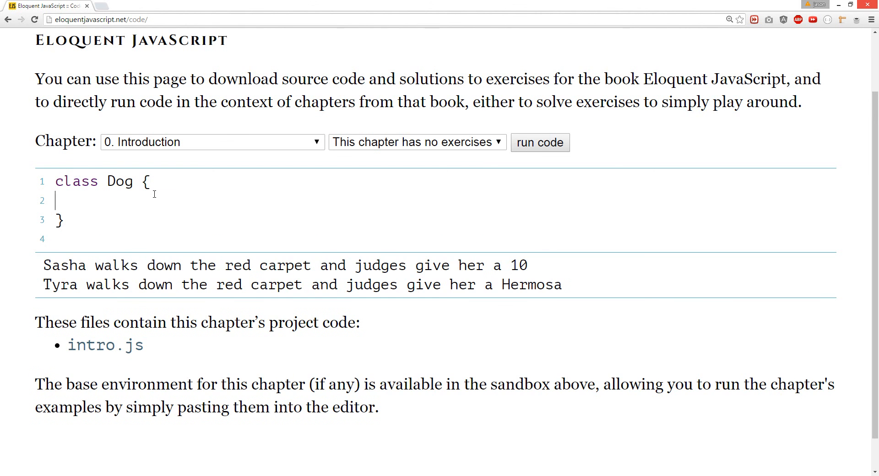
pyautogui.write('c')
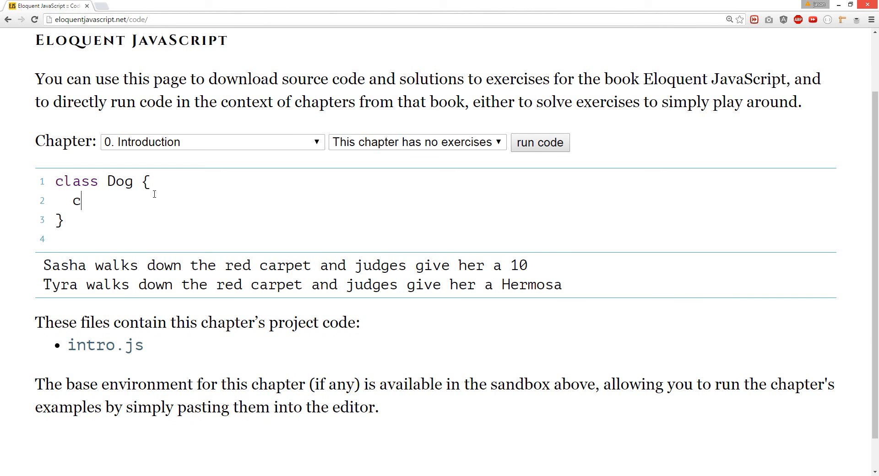
pyautogui.write('onstructor')
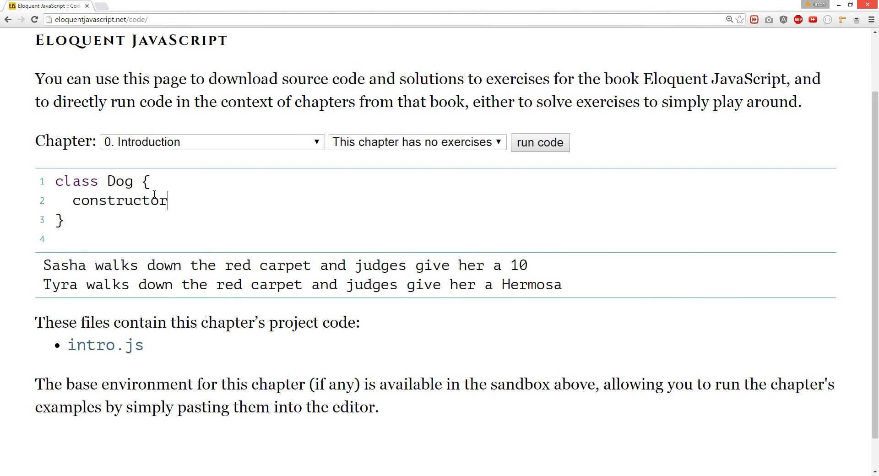
pyautogui.write('(id)')
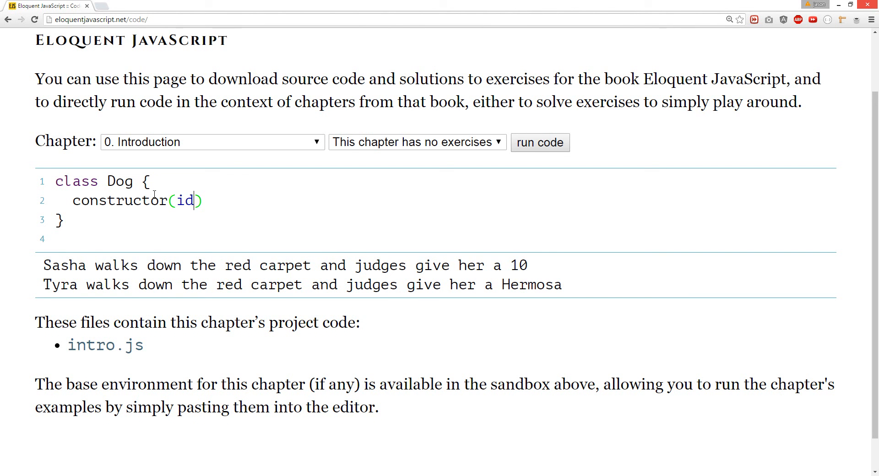
pyautogui.write('{}')
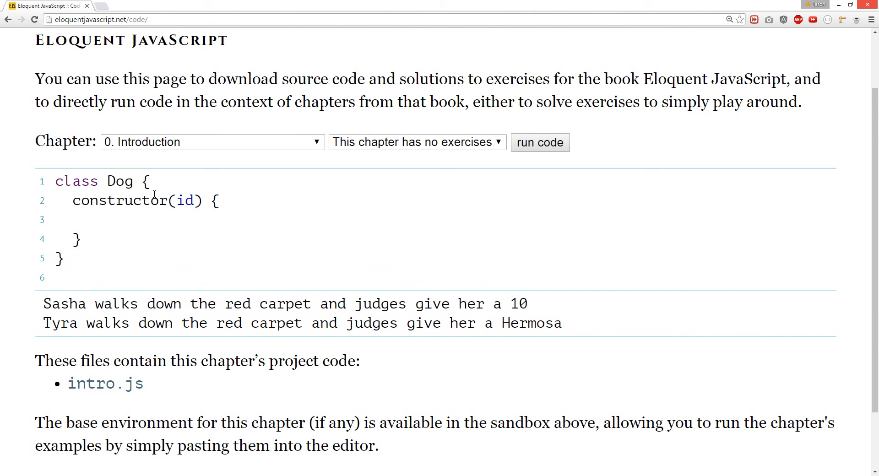
pyautogui.write('this.')
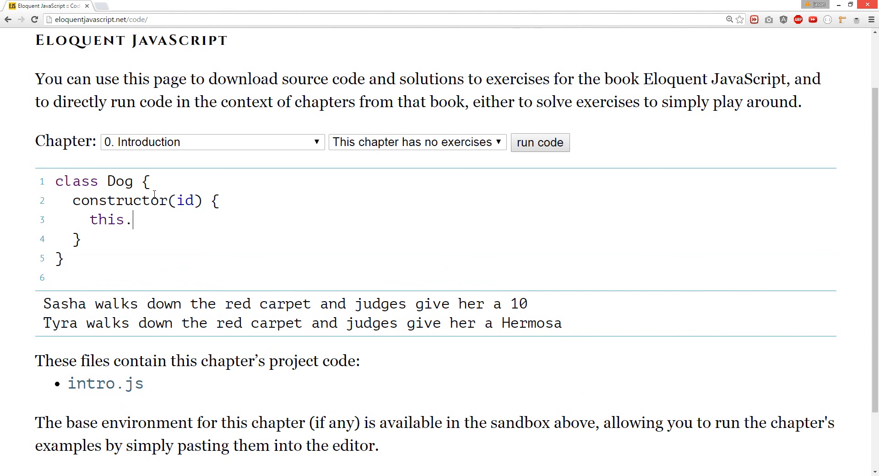
pyautogui.write('_id = i')
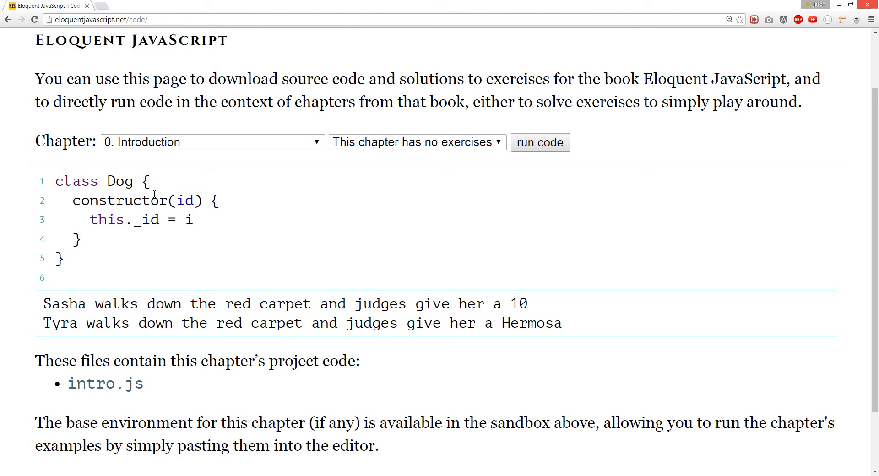
pyautogui.write('d;')
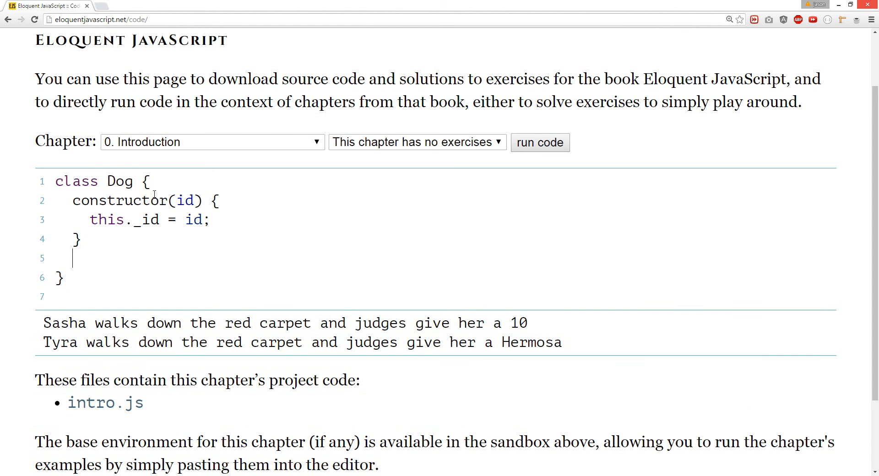
# - Add a get id() that logs 'in id getter' and returns this._id + ' TEMPORARY'
pyautogui.write('get id()')
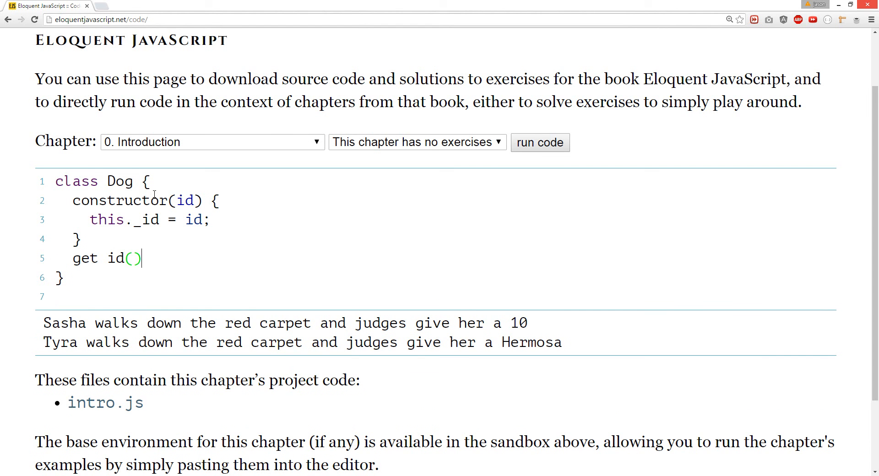
pyautogui.write('{')
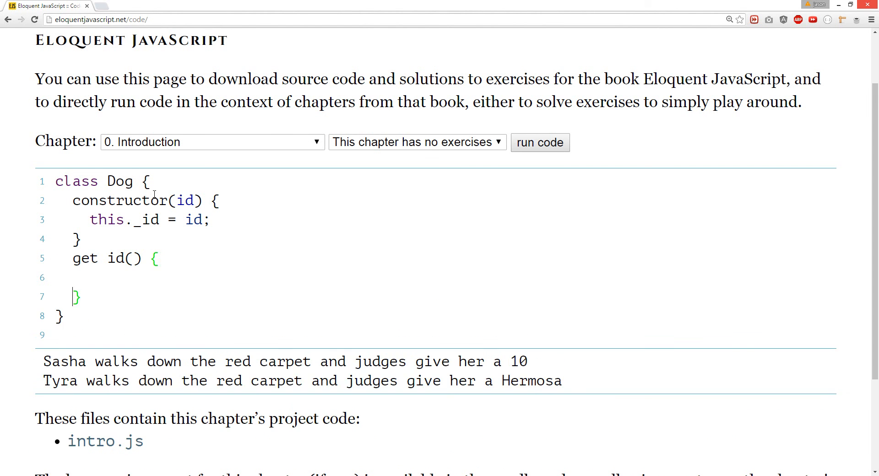
pyautogui.write('console.')
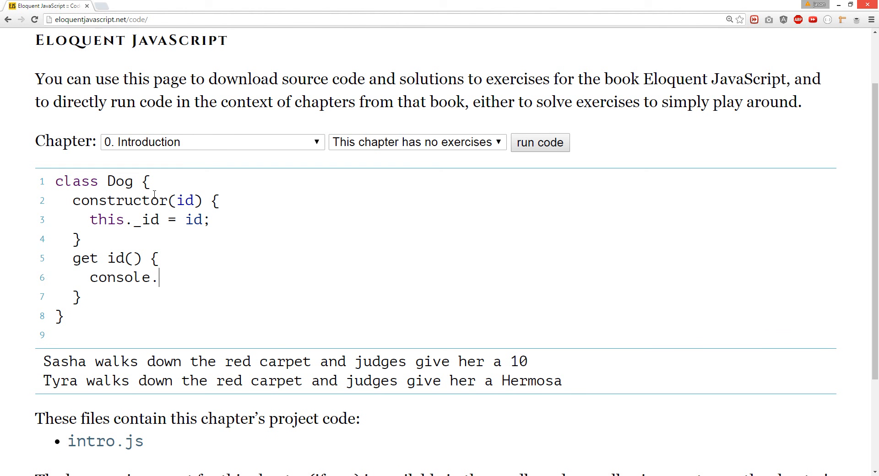
pyautogui.write('log()')
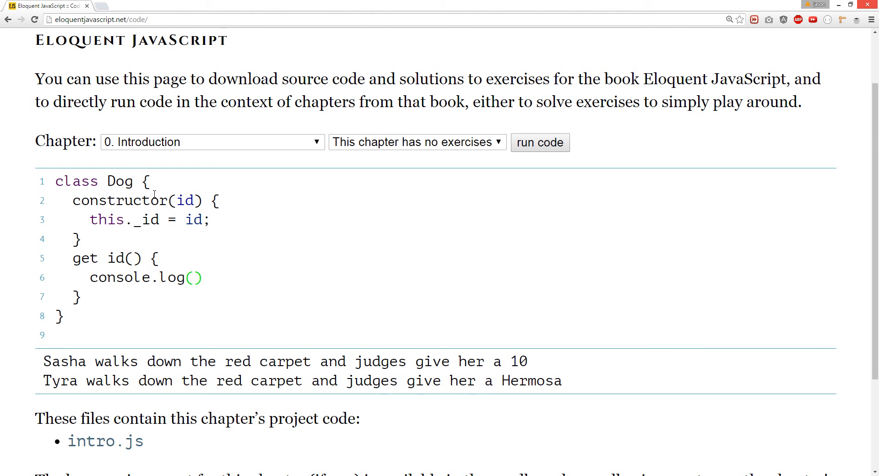
pyautogui.write("''")
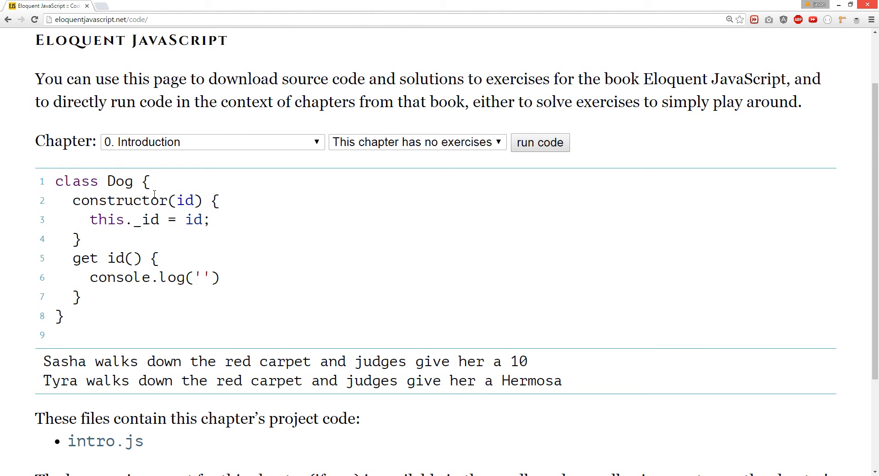
pyautogui.write('in id getter')
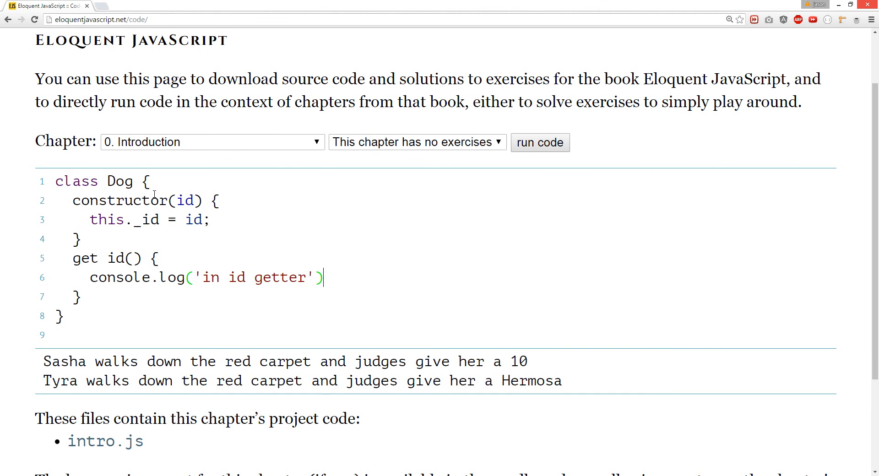
pyautogui.write(';')
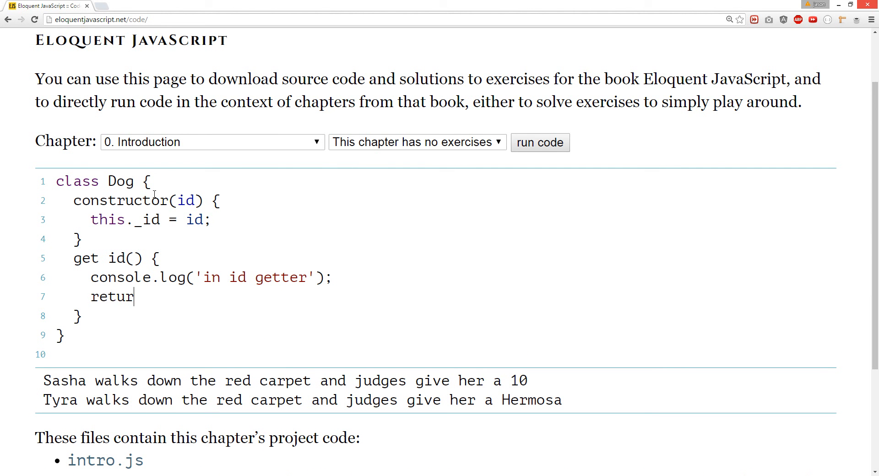
pyautogui.write('n this._id')
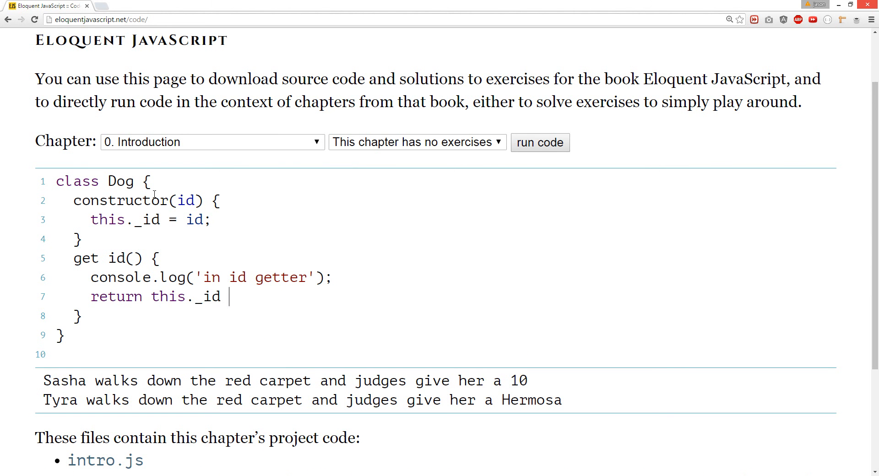
pyautogui.write("+ ' '")
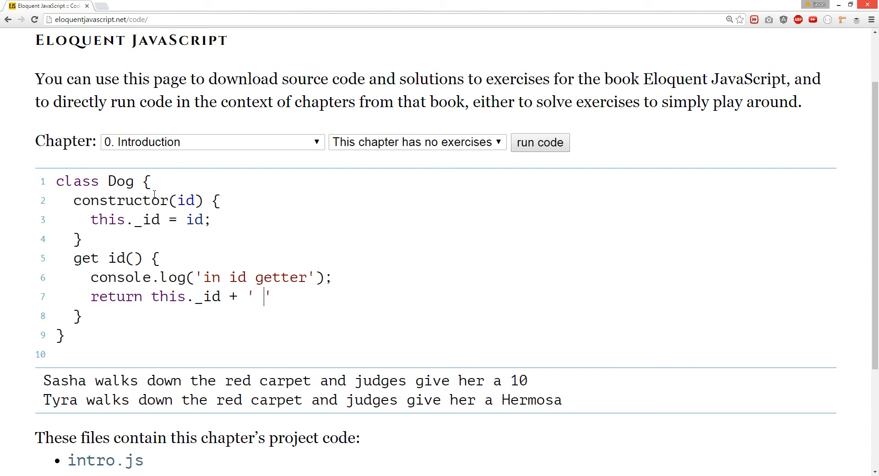
pyautogui.write('TEMPORARY')
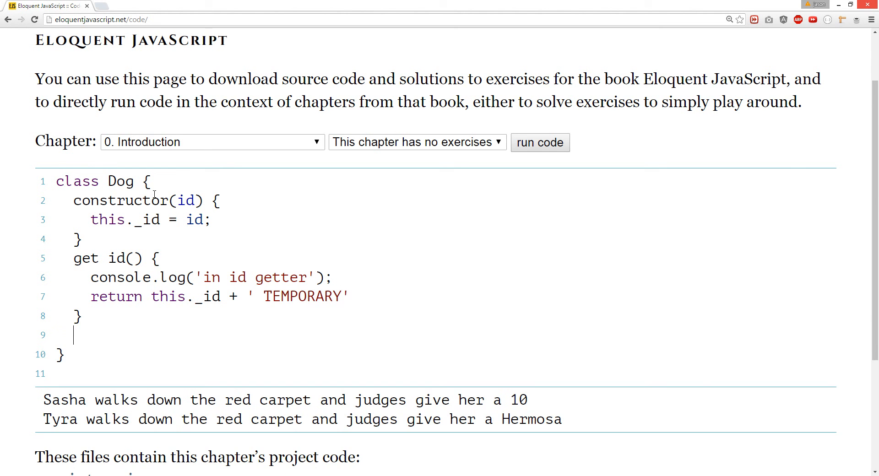
# - Add a set id(value) that assigns this._id = value
pyautogui.write('set id()')
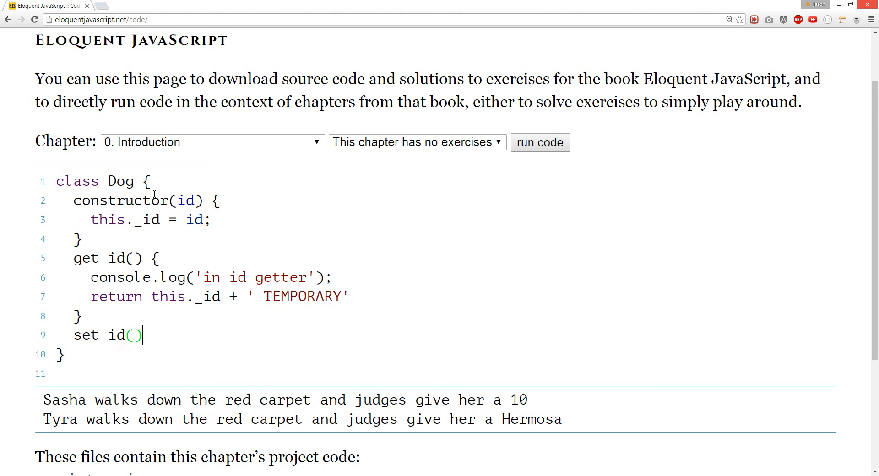
pyautogui.write('value')
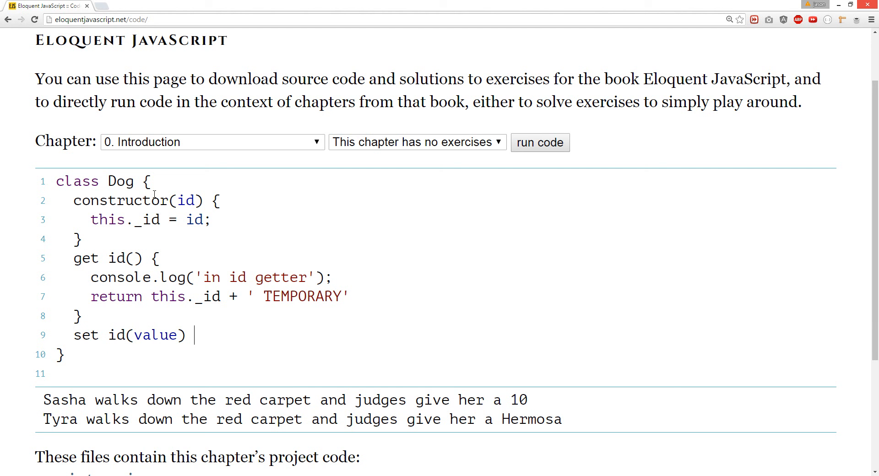
pyautogui.write('{')
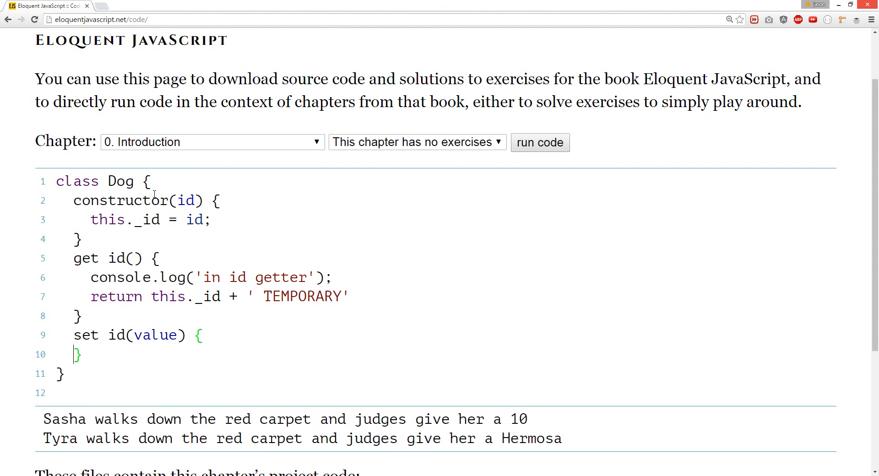
pyautogui.write('this')
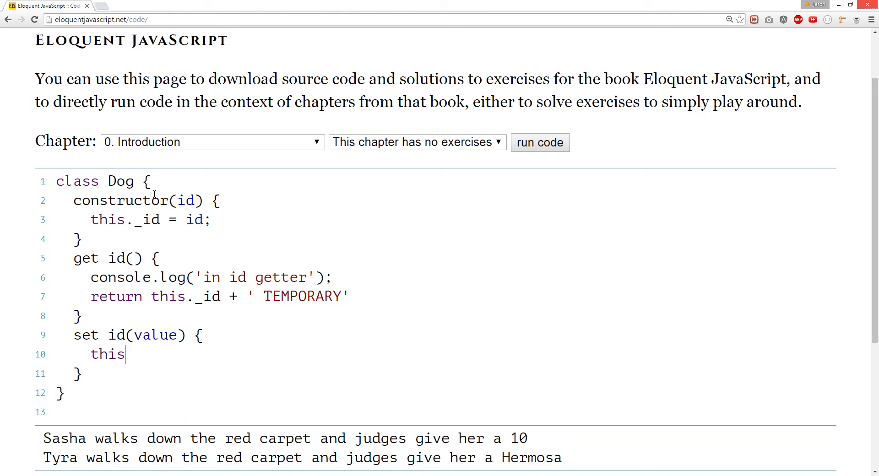
pyautogui.write('._id')
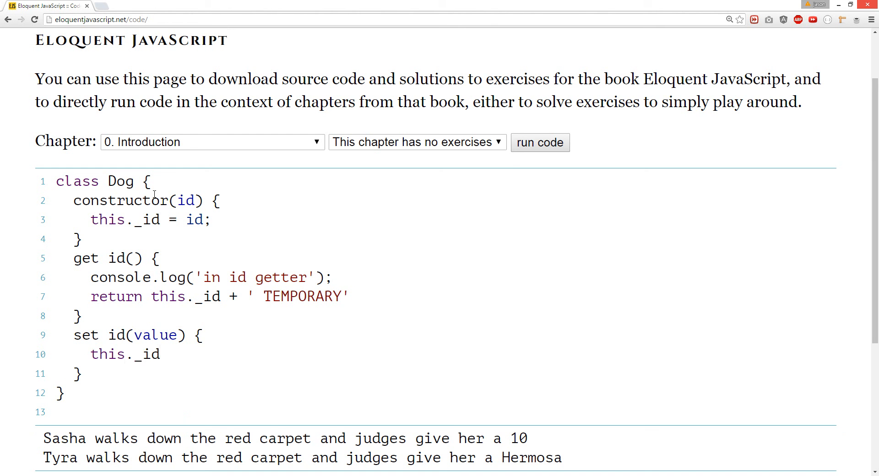
pyautogui.write('= value')
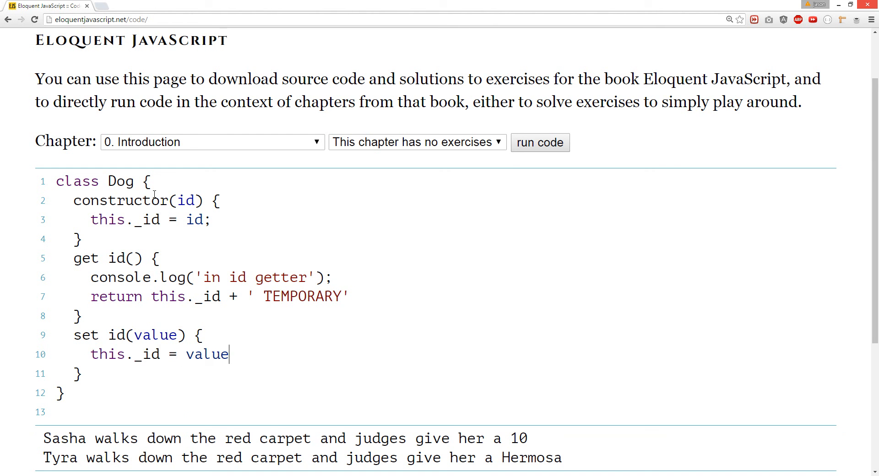
pyautogui.write(';')
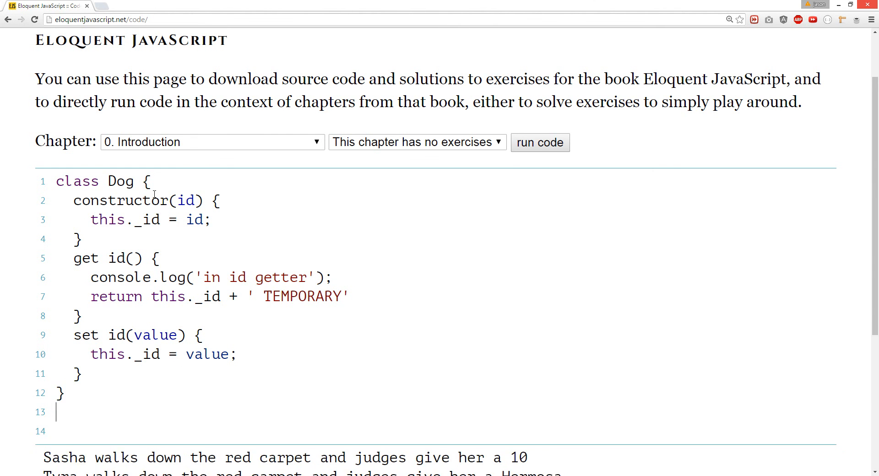
# - Create puggy as a new Dog('Roger') below the class
pyautogui.scroll(-3)
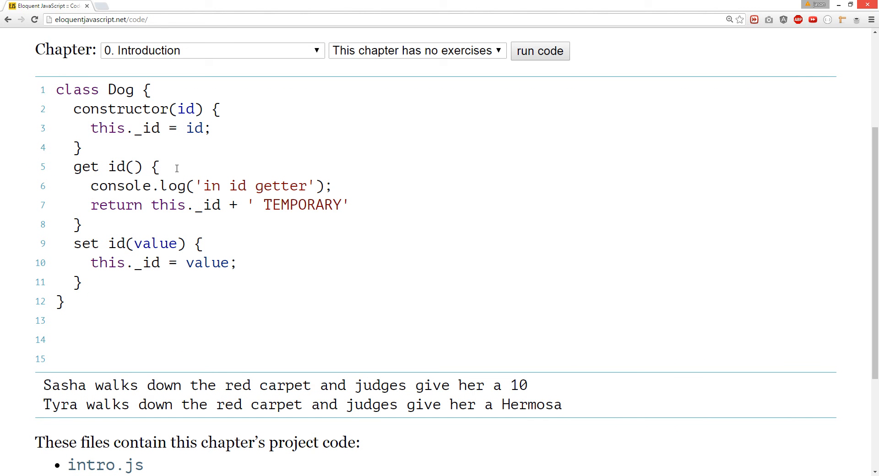
pyautogui.write('l')
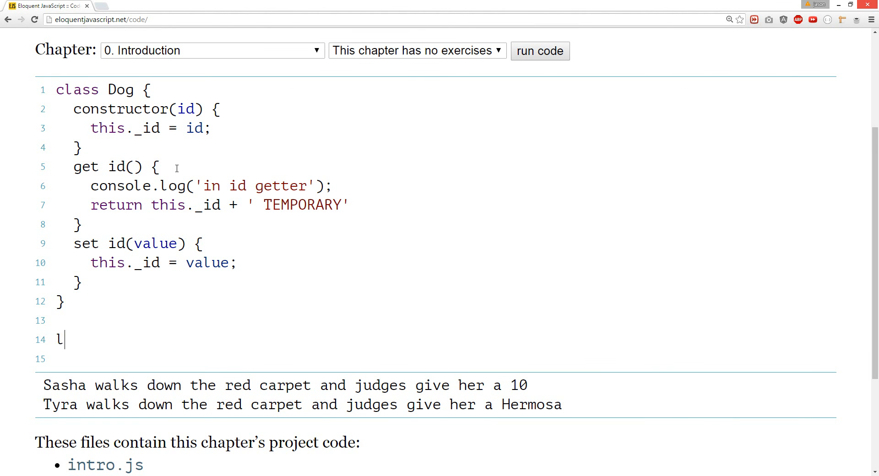
pyautogui.write('et')
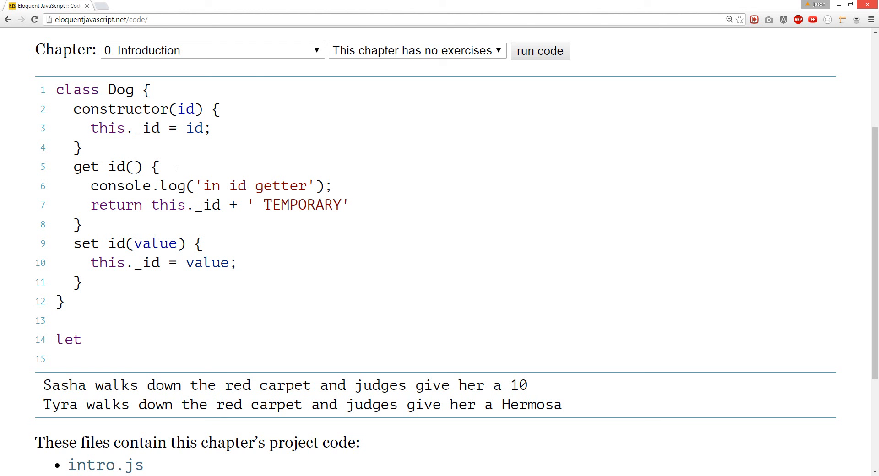
pyautogui.write('pug')
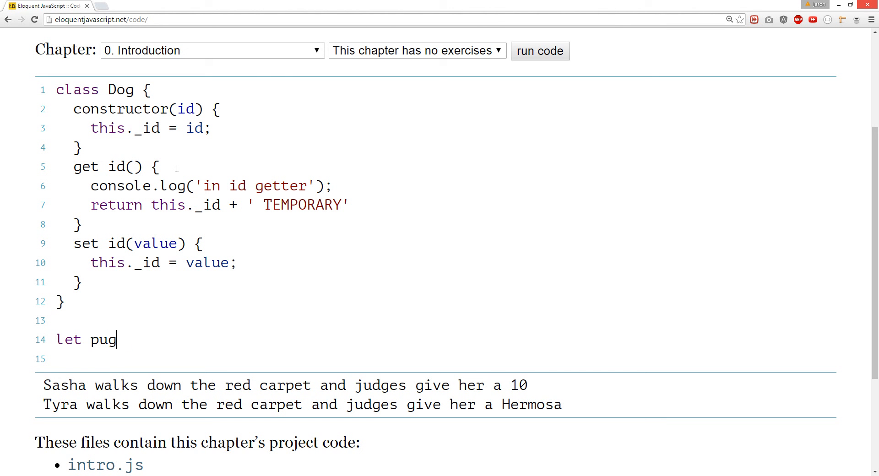
pyautogui.write('gy =')
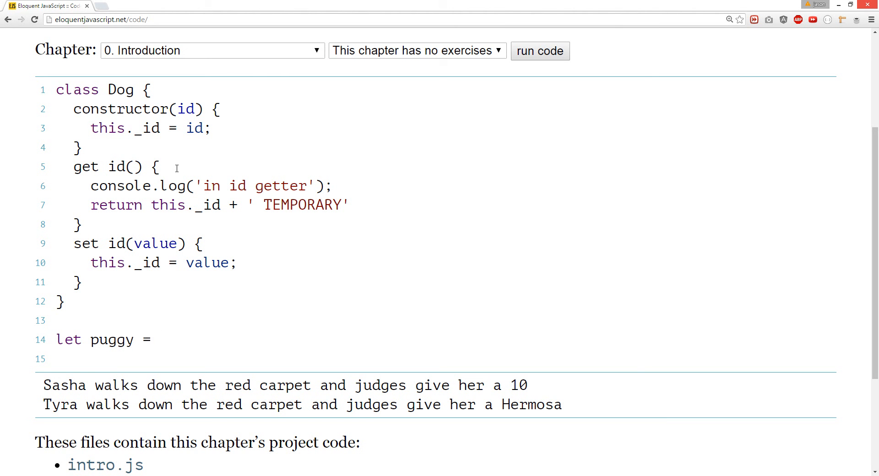
pyautogui.write('new Dog(')
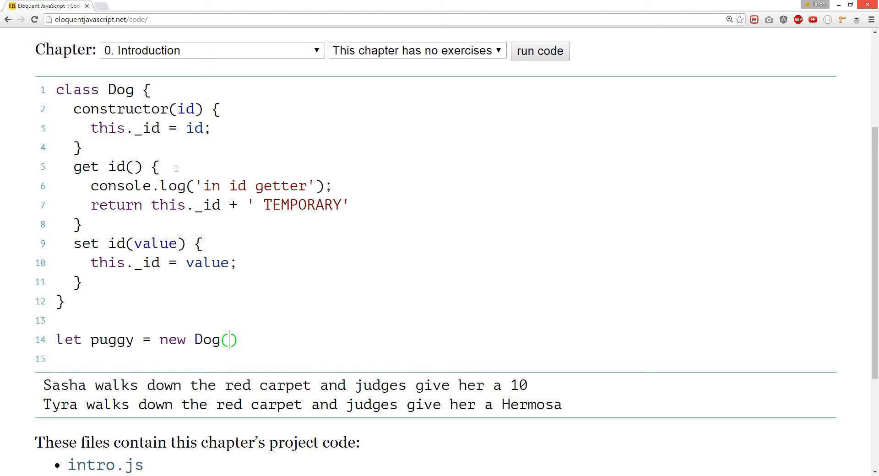
pyautogui.write("''")
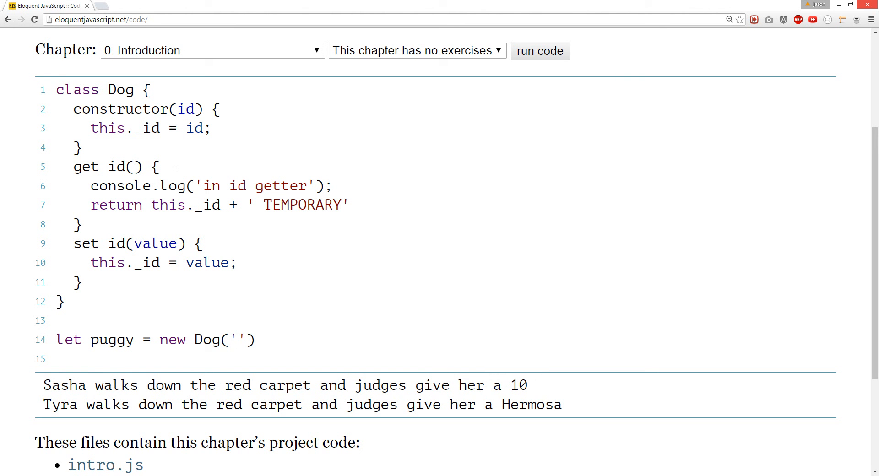
pyautogui.write('Roger')
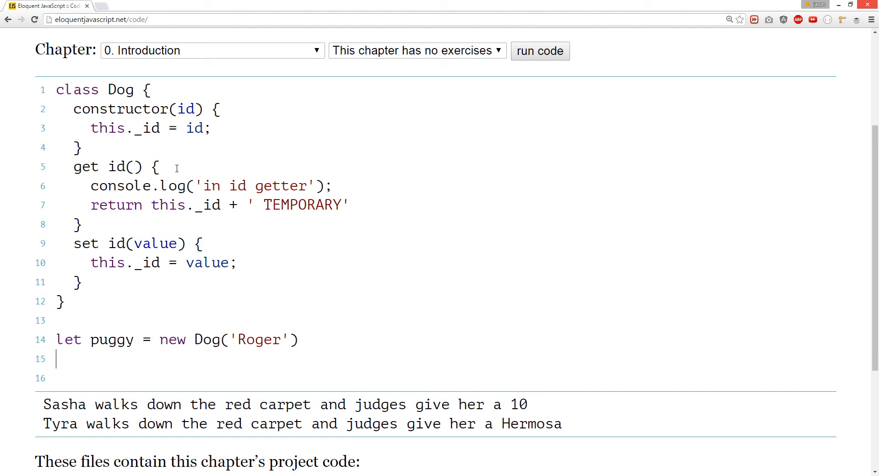
# - Log puggy with console.log(puggy) on line 15
pyautogui.write('congoo')
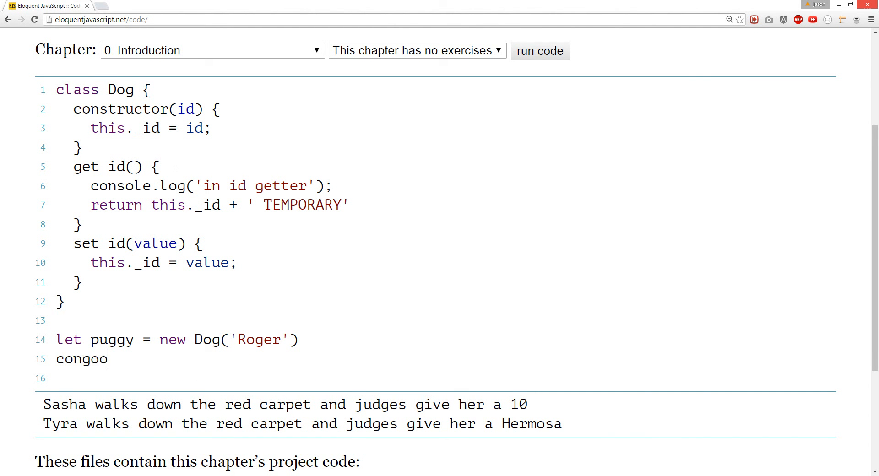
pyautogui.write('console.log(')
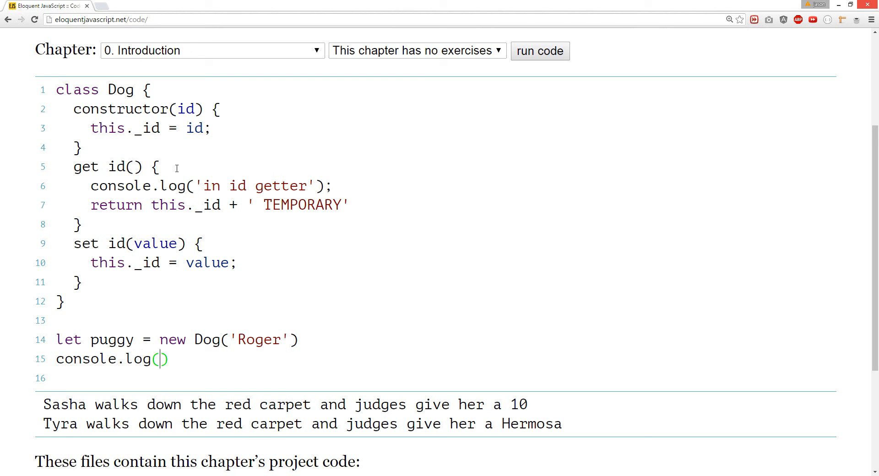
pyautogui.write('puggy')
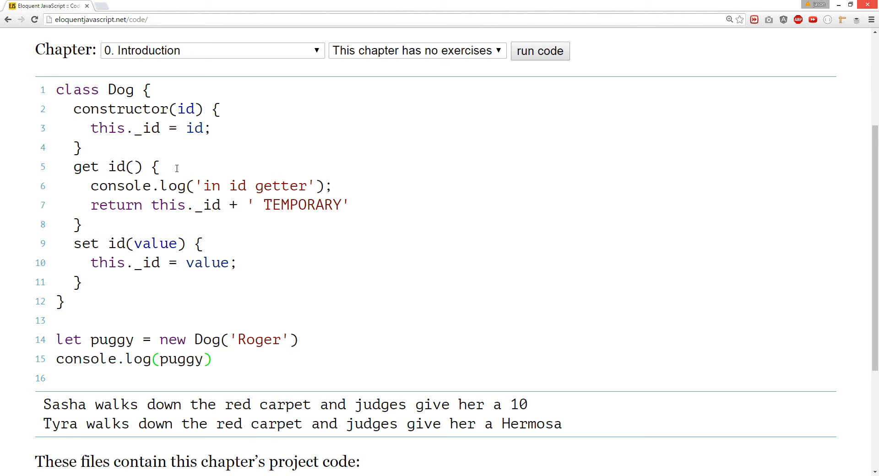
# - Run to log puggy, then log puggy.id, printing 'in id getter' and 'Roger TEMPORARY'
pyautogui.click(539, 51)
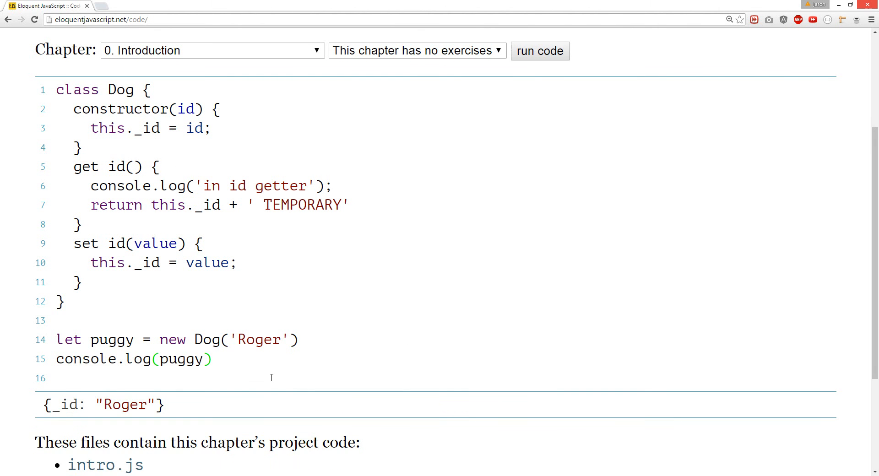
pyautogui.moveTo(301, 406)
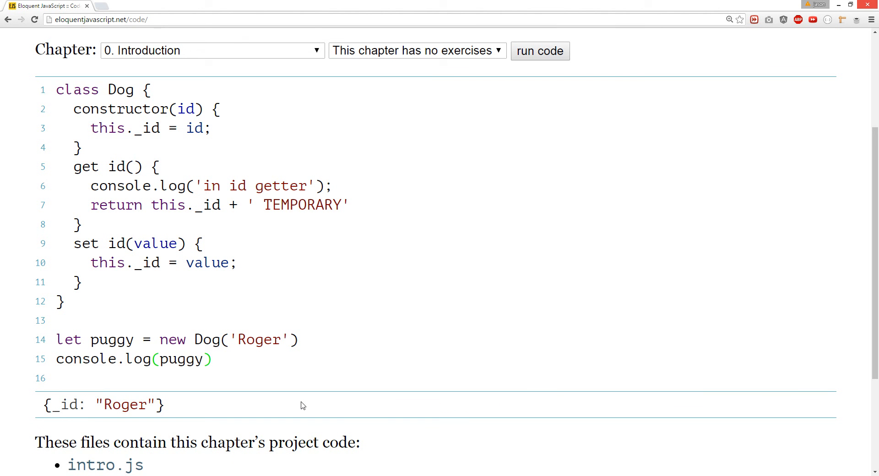
pyautogui.write('.id')
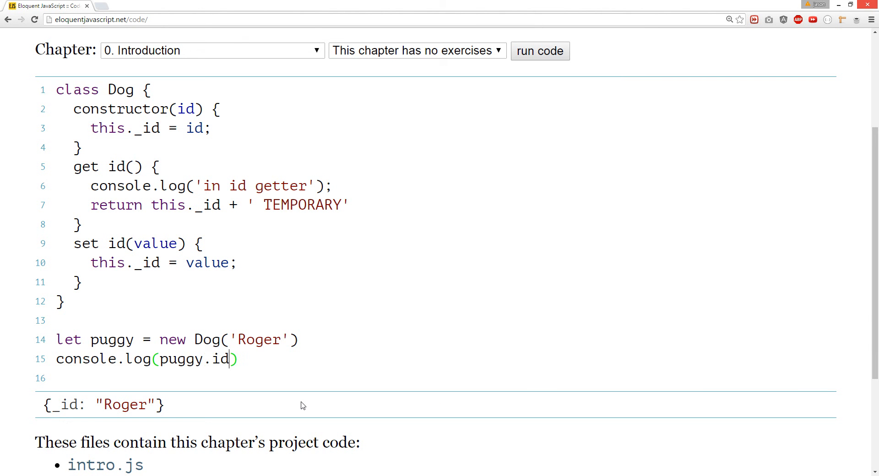
pyautogui.click(539, 51)
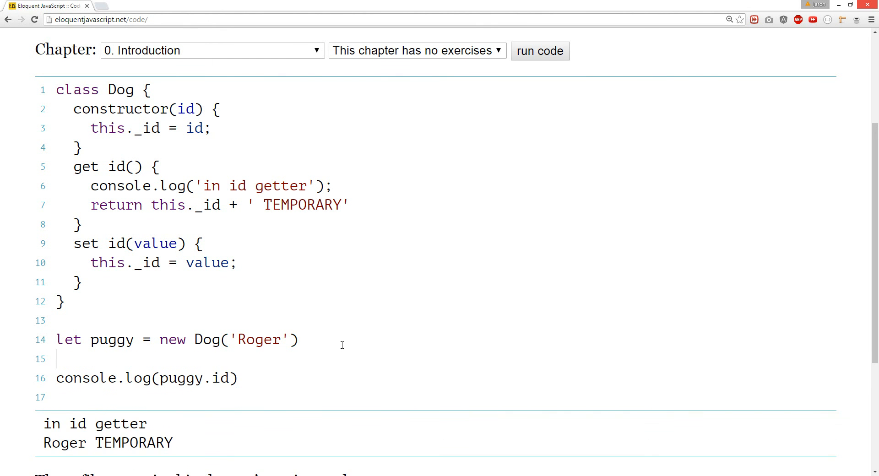
# - Add dog.id = "Roggy" on line 15 and run, producing a 'dog is not defined' error
pyautogui.write('dog.id')
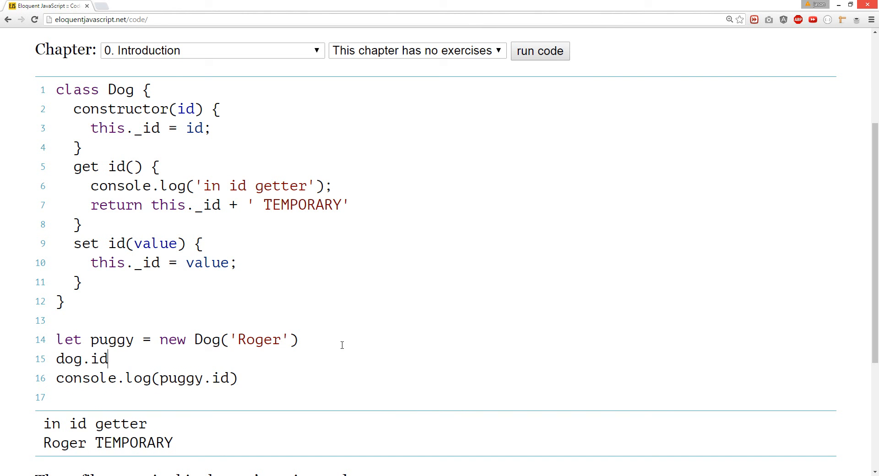
pyautogui.write('=')
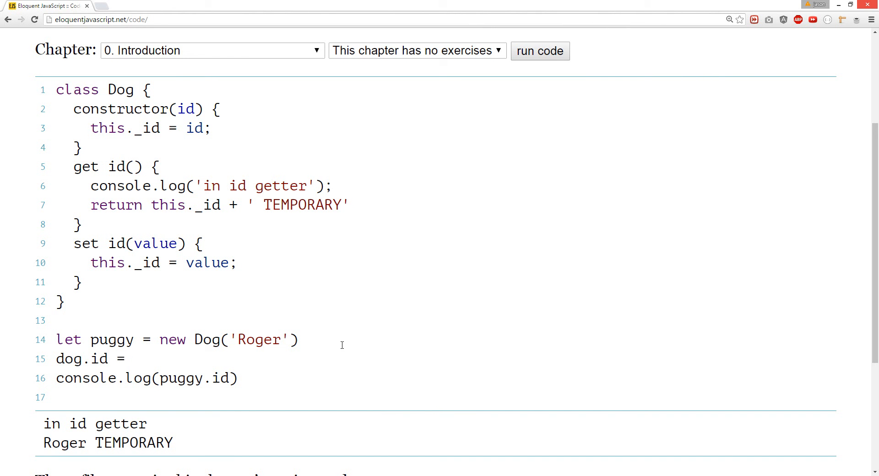
pyautogui.write('""')
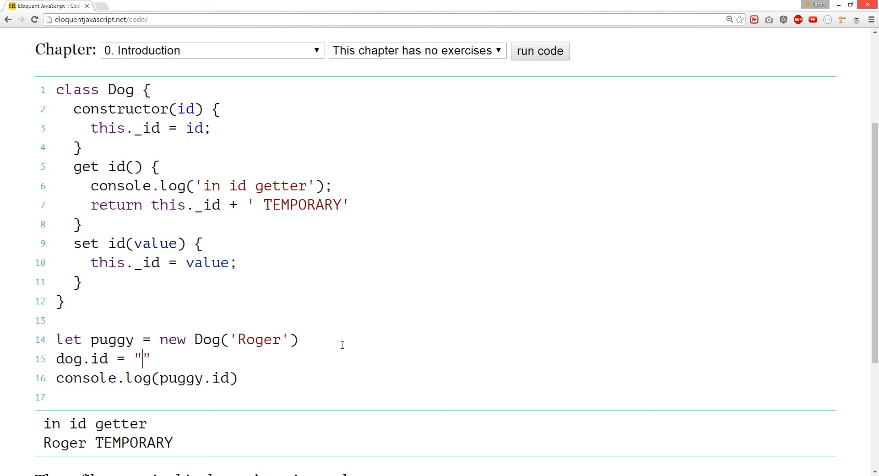
pyautogui.write('R')
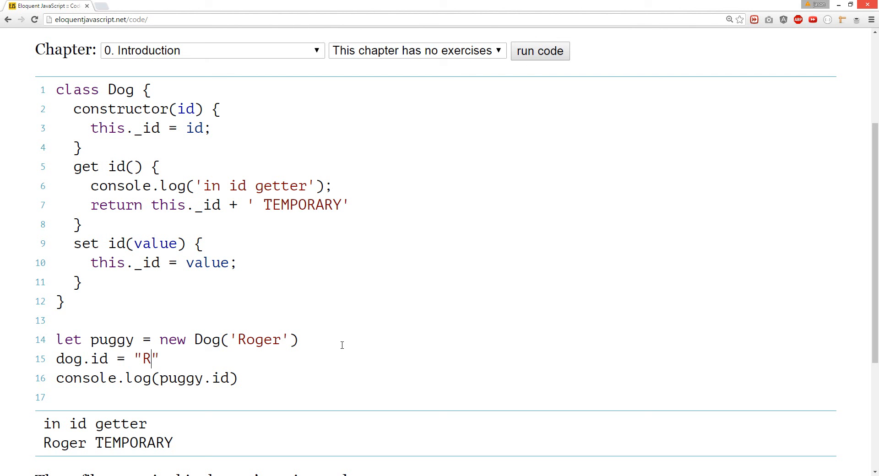
pyautogui.write('oggy')
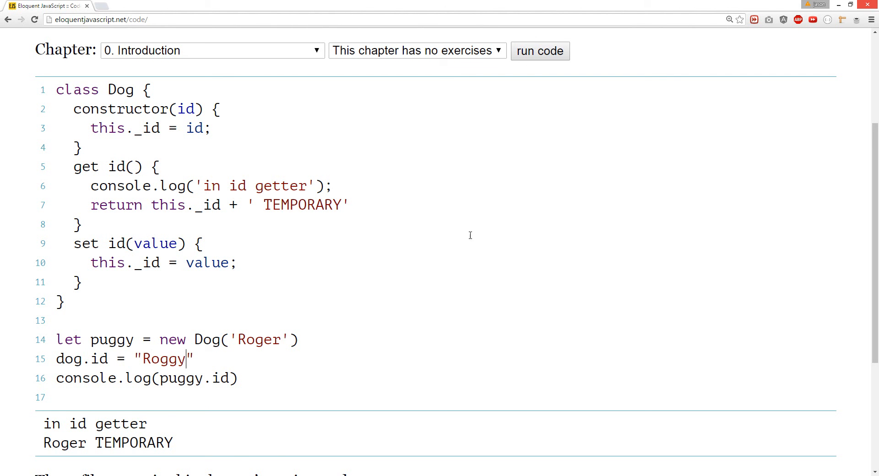
pyautogui.click(539, 52)
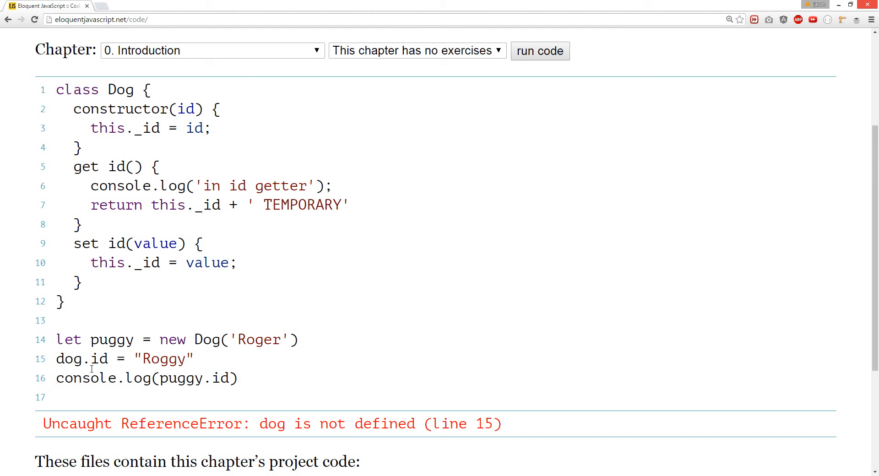
# - Replace dog with puggy on line 15 and rerun, printing 'in id getter' and 'Roggy TEMPORARY'
pyautogui.doubleClick(68, 359)
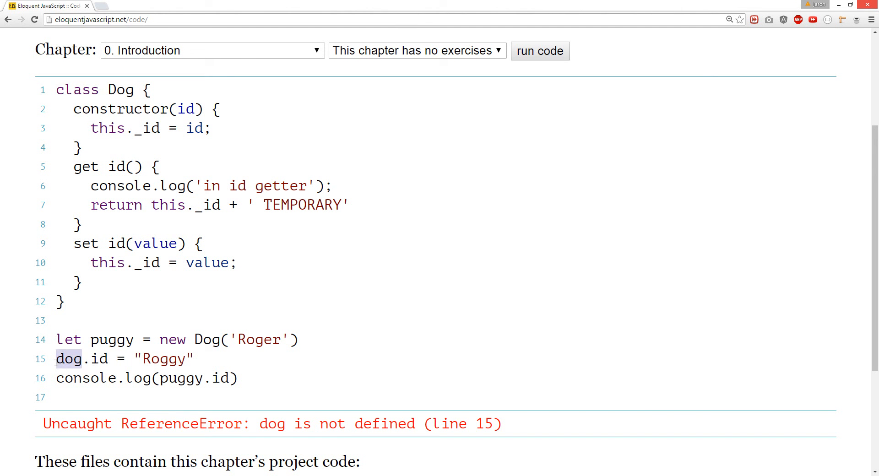
pyautogui.write('puggy')
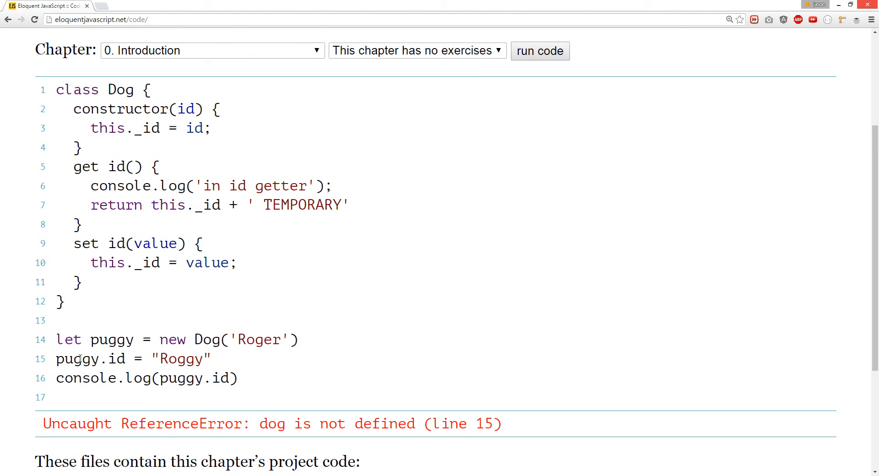
pyautogui.click(540, 51)
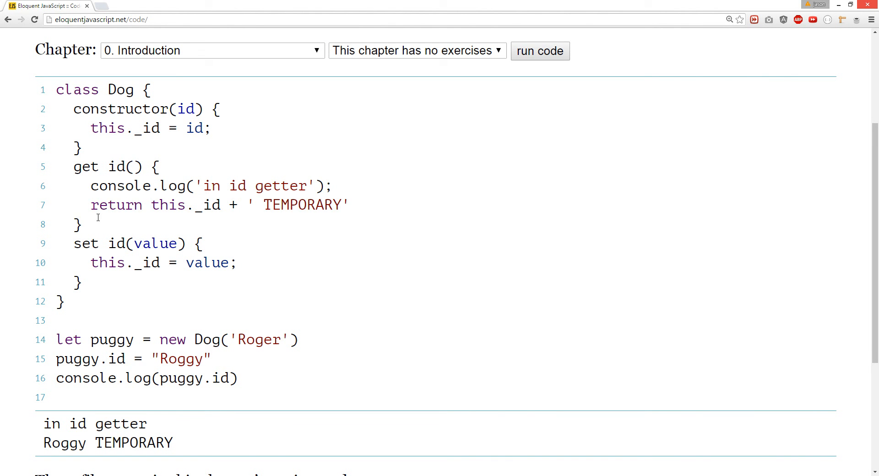
pyautogui.click(80, 146)
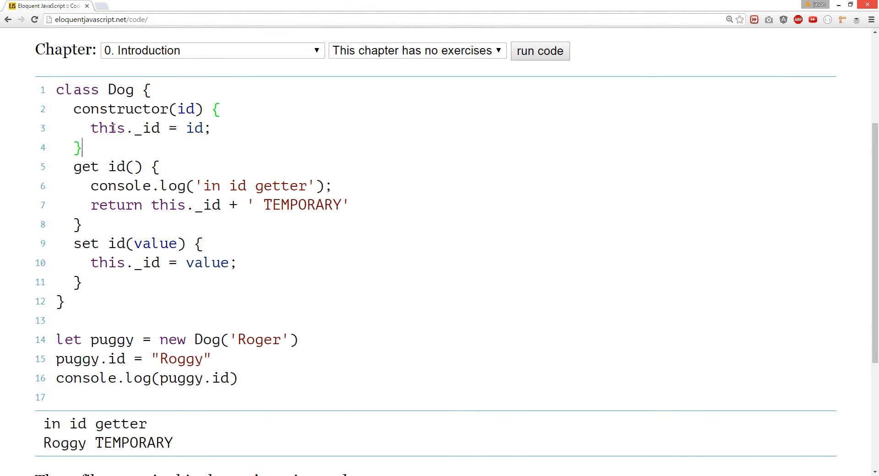
pyautogui.moveTo(74, 244); pyautogui.dragTo(82, 282)
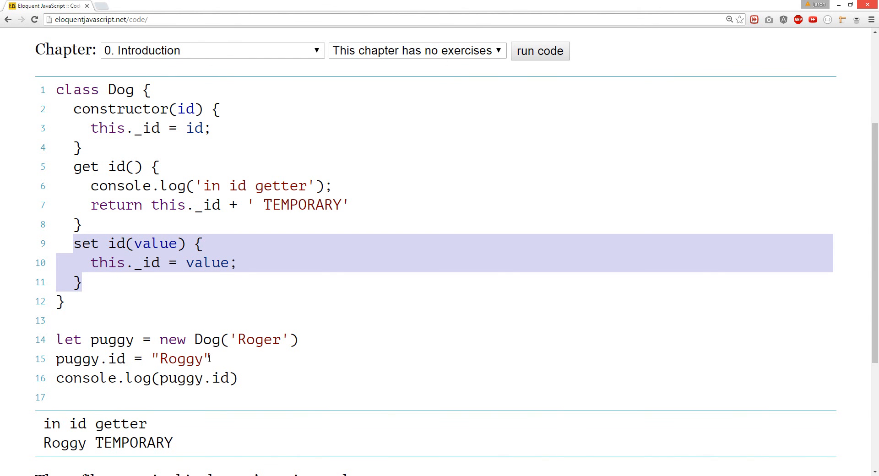
pyautogui.doubleClick(180, 359)
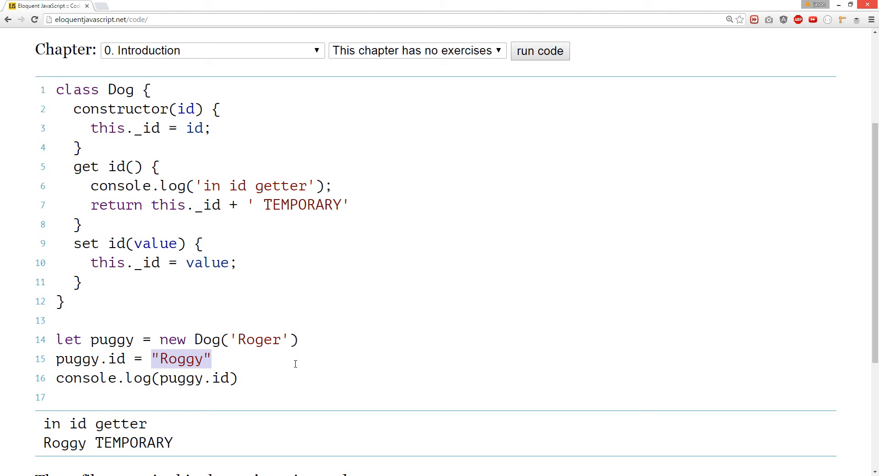
pyautogui.moveTo(636, 388)
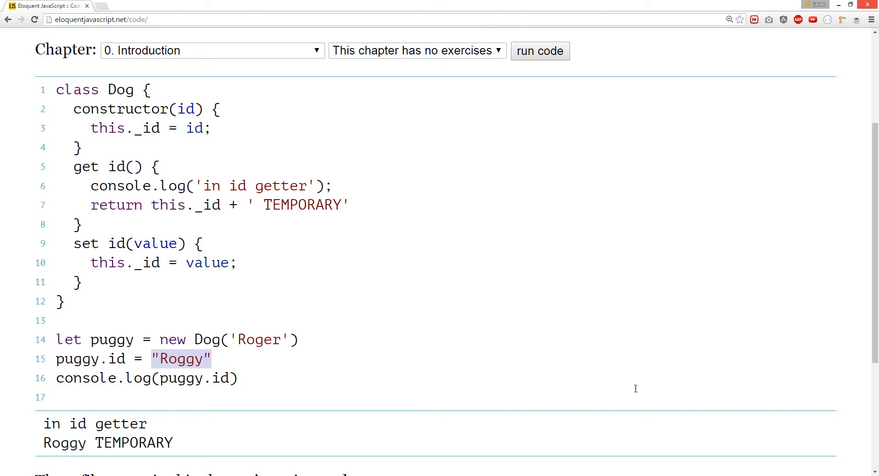
pyautogui.moveTo(638, 375)
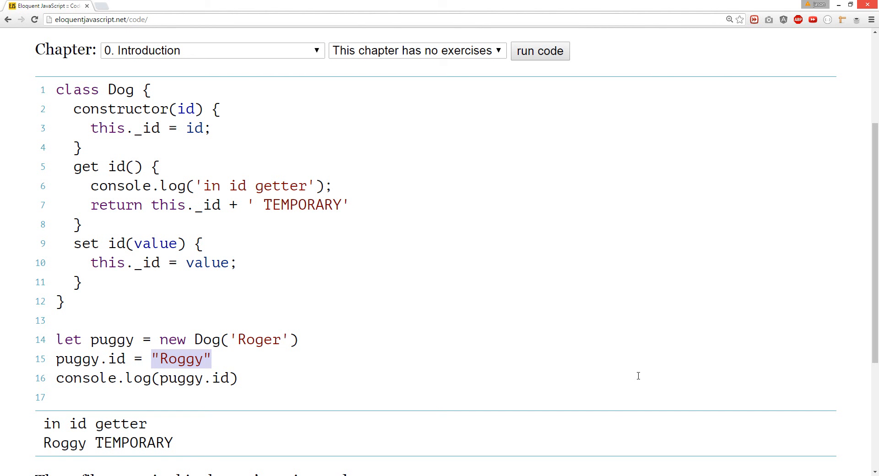
pyautogui.moveTo(130, 362)
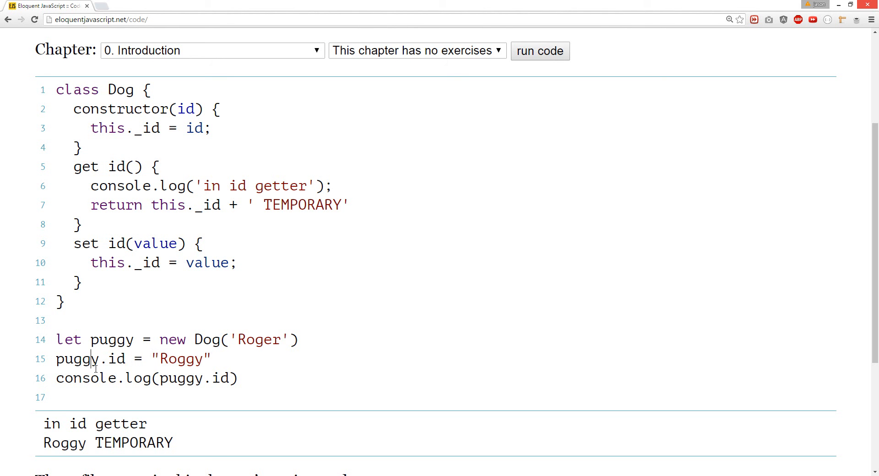
pyautogui.doubleClick(115, 359)
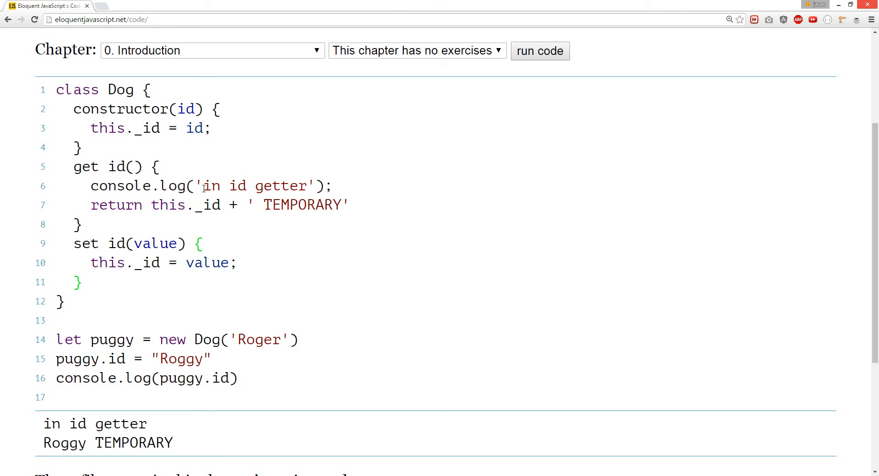
pyautogui.moveTo(248, 284)
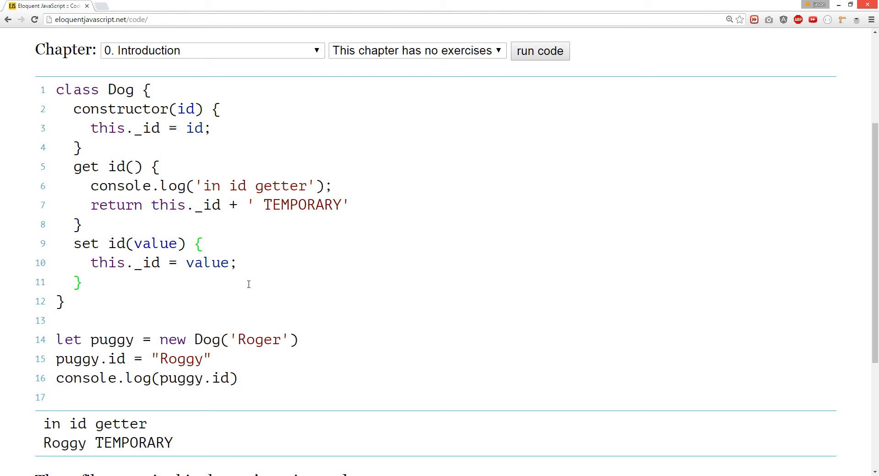
pyautogui.moveTo(220, 287)
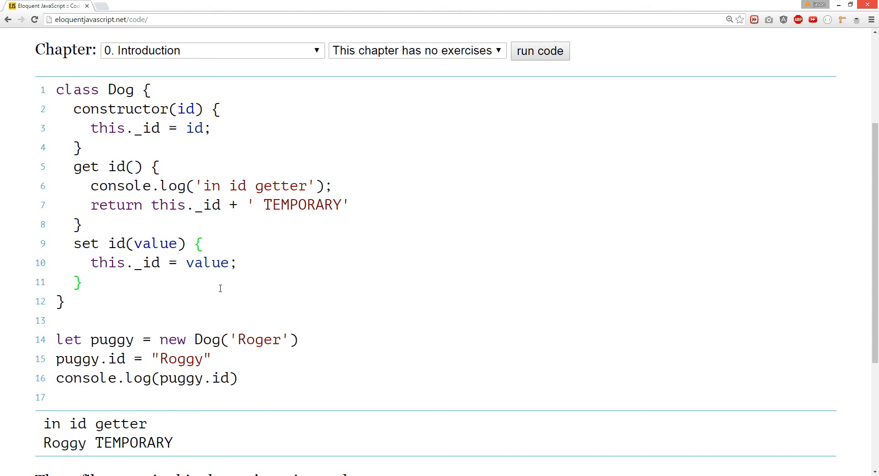
pyautogui.moveTo(249, 153)
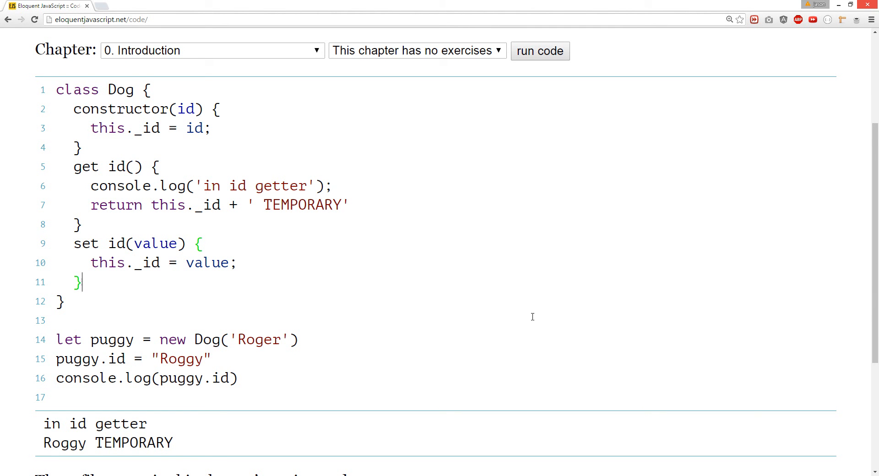
pyautogui.moveTo(757, 421)
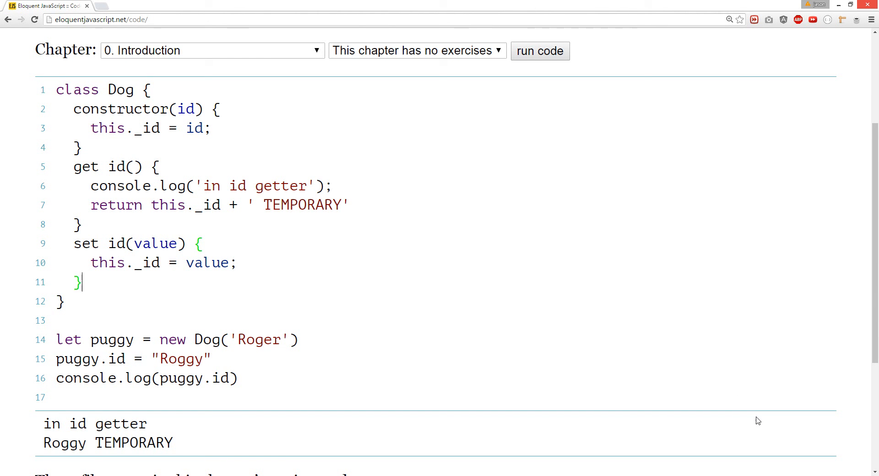